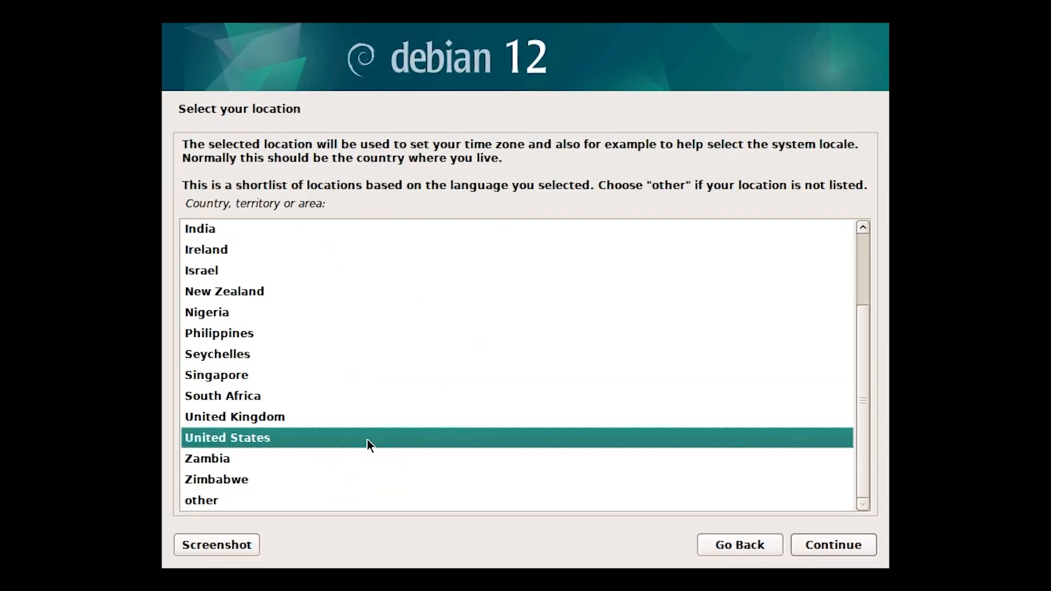
# Accept United States as location, the American English keymap, and hostname debian
pyautogui.click(832, 544)
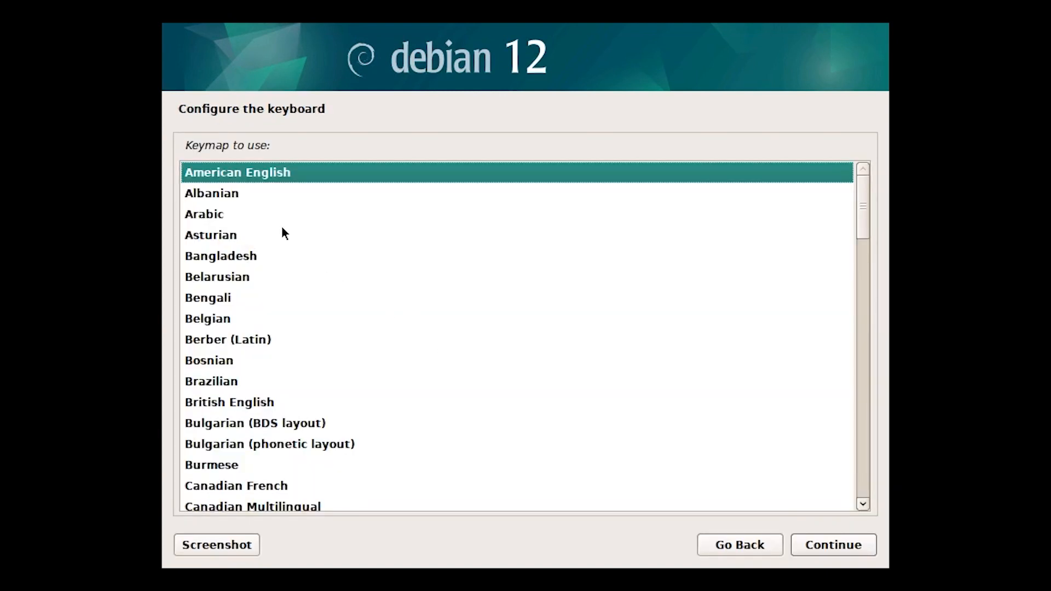
pyautogui.click(832, 544)
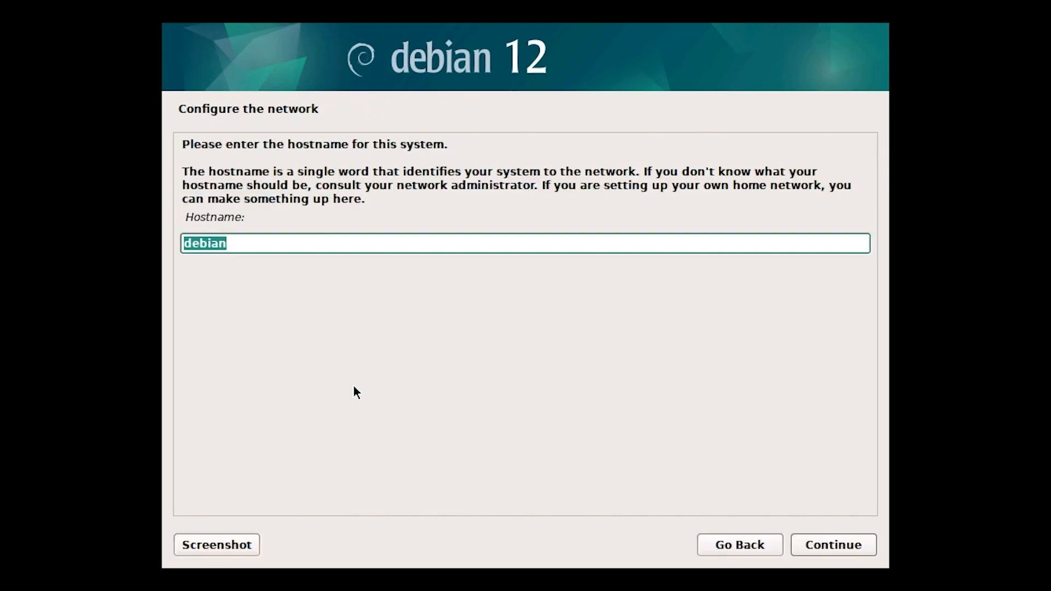
pyautogui.click(832, 544)
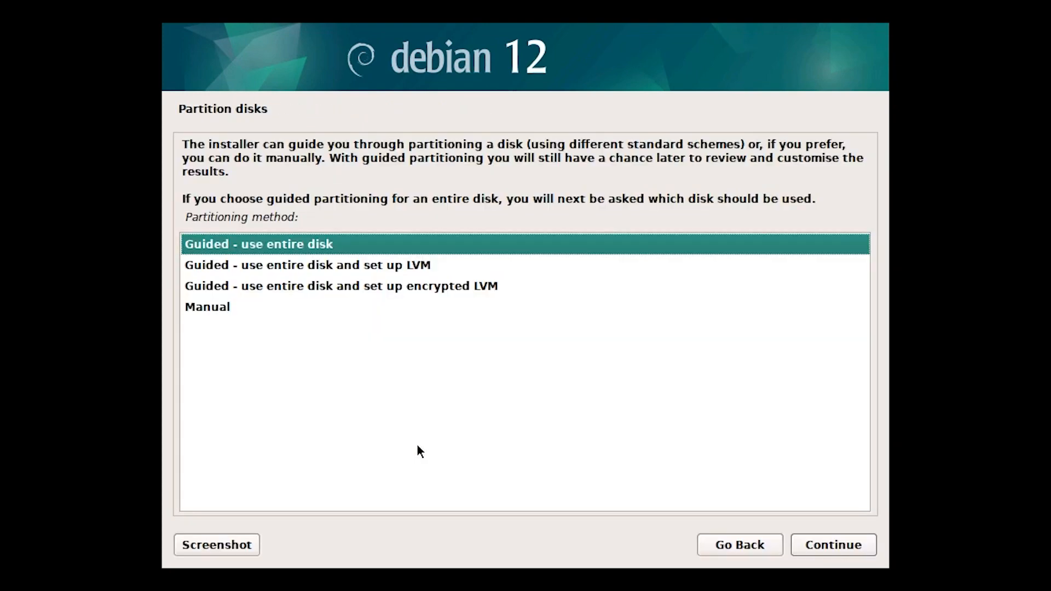
# Partition the whole 64.4 GB disk with guided partitioning, all files in one partition
pyautogui.click(833, 543)
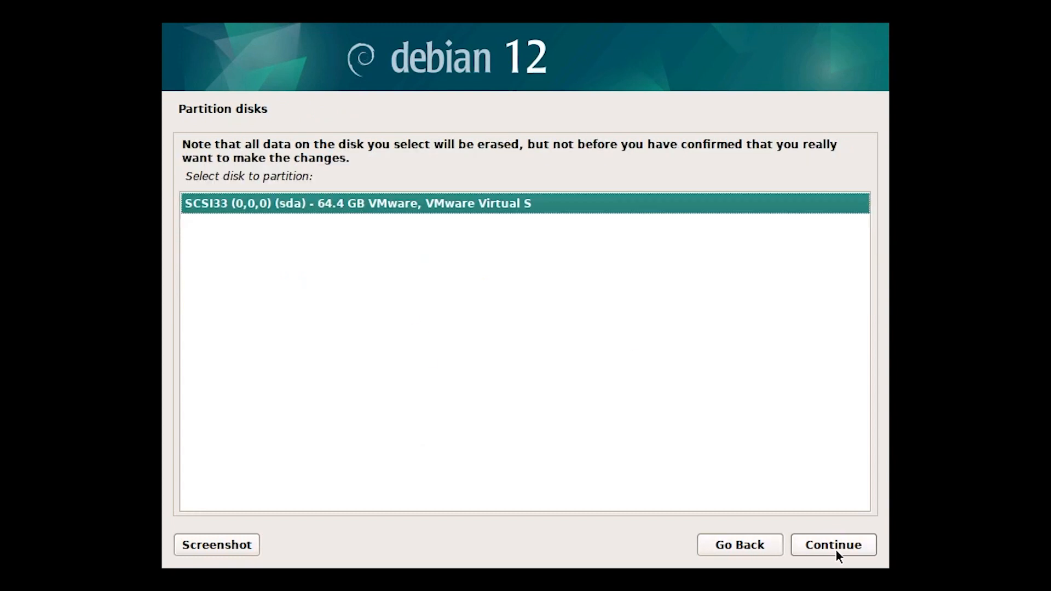
pyautogui.click(832, 544)
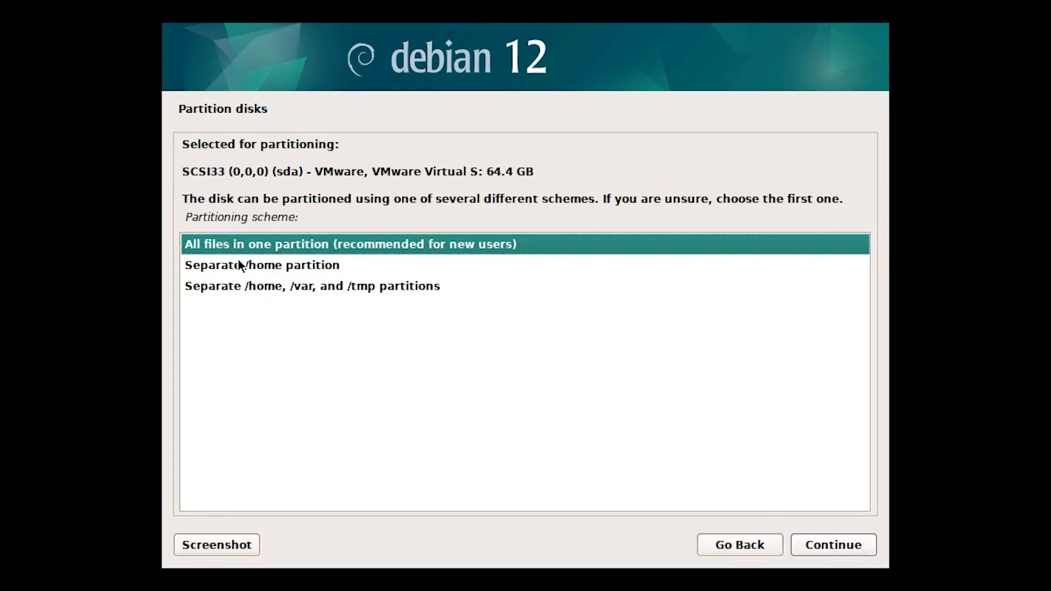
pyautogui.click(832, 544)
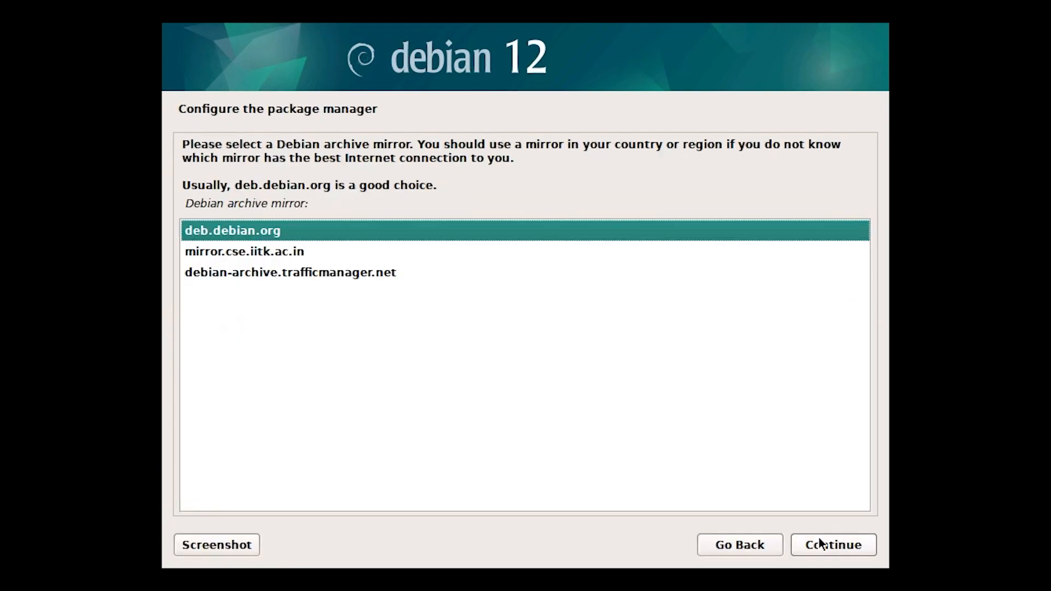
# Use the deb.debian.org mirror, add Xfce to the selection, and install the desktops
pyautogui.click(833, 544)
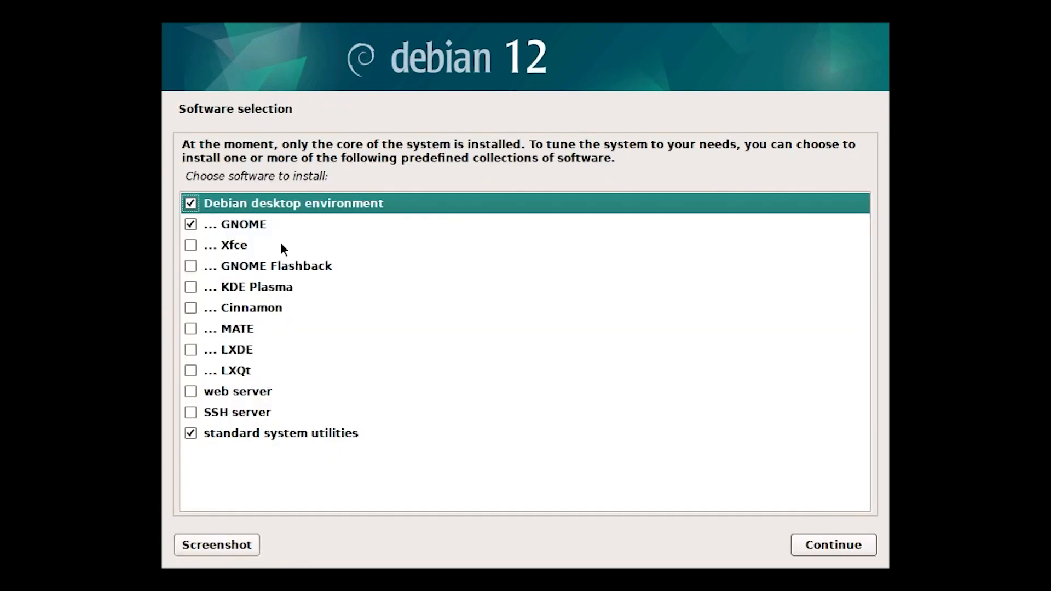
pyautogui.moveTo(185, 245)
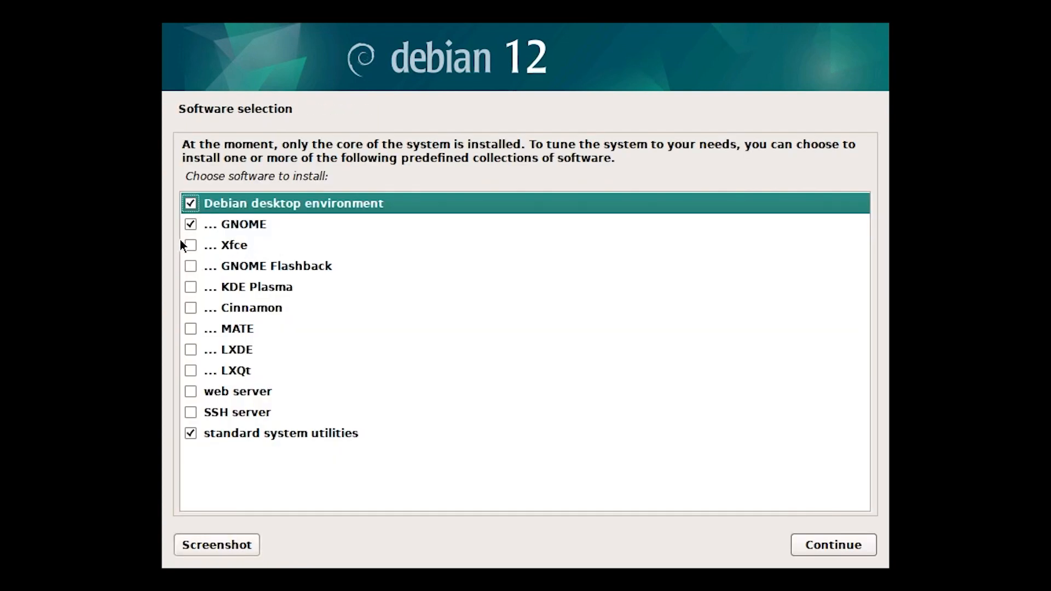
pyautogui.click(190, 371)
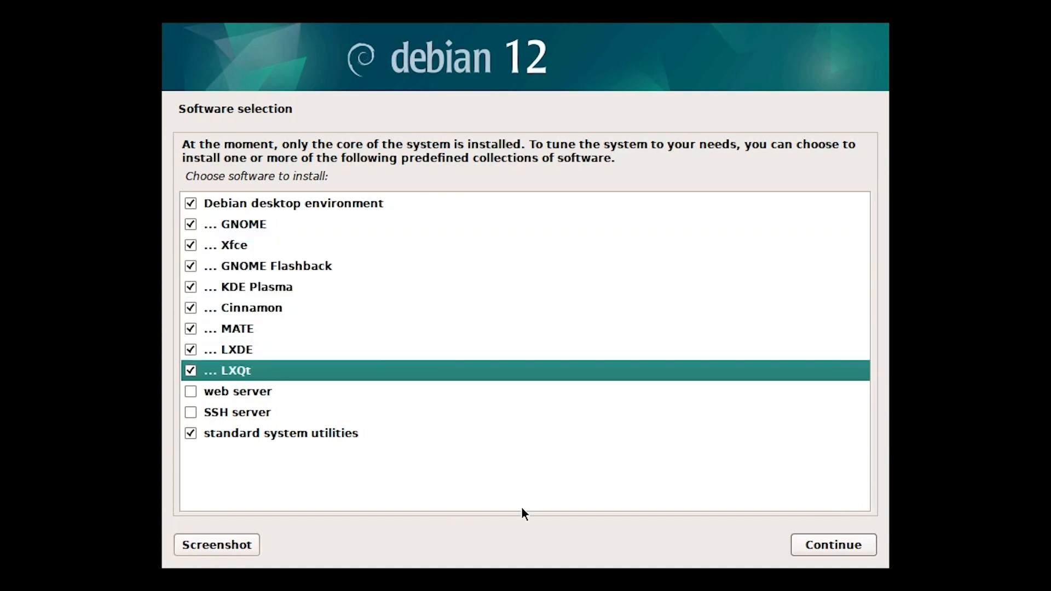
pyautogui.click(832, 544)
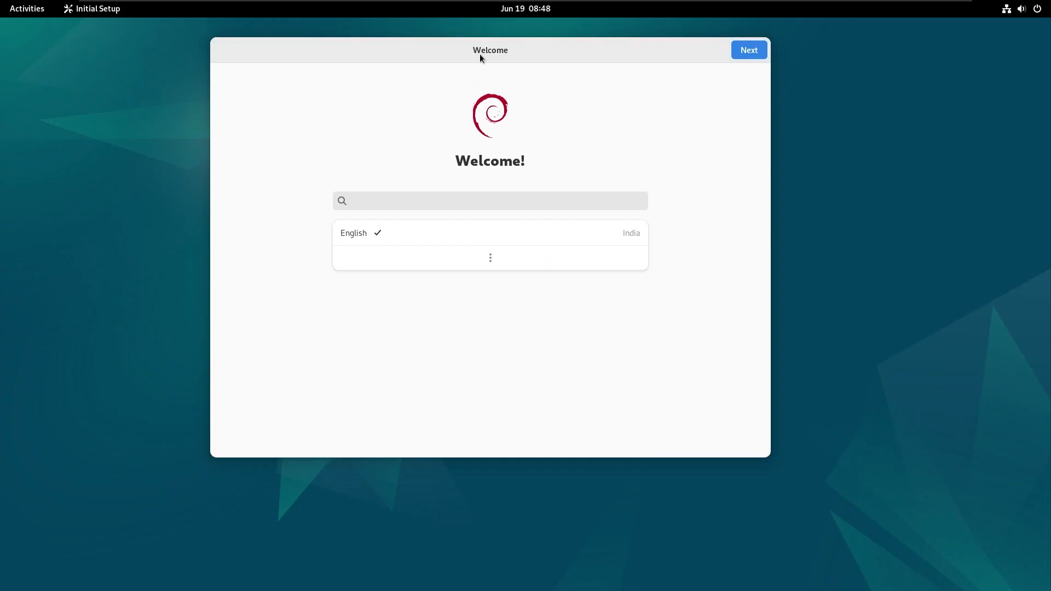
# Keep English, the English (US) layout and location services, skip online accounts, and start Debian
pyautogui.click(748, 50)
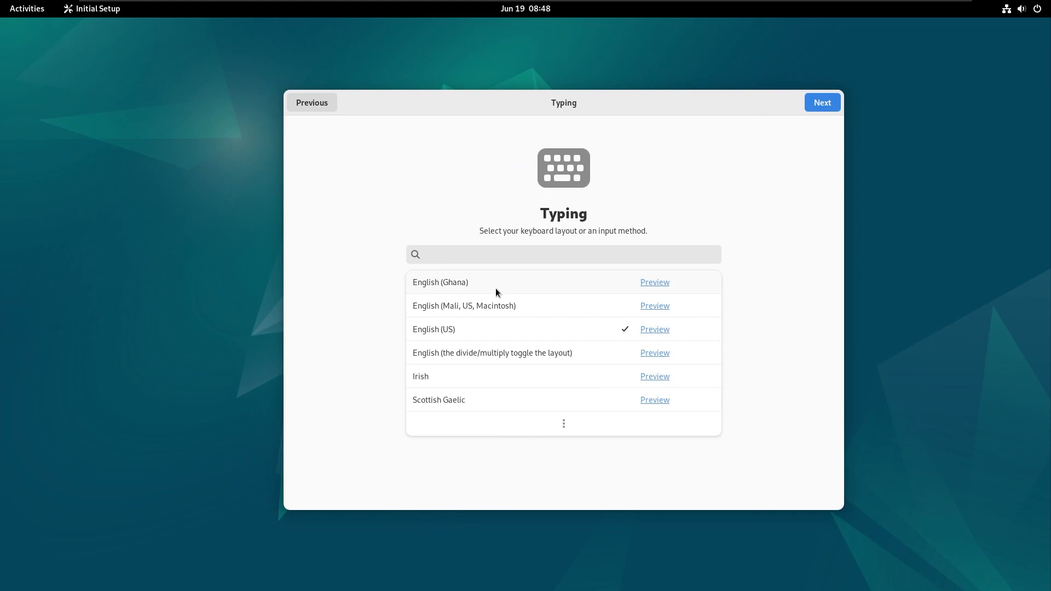
pyautogui.click(821, 101)
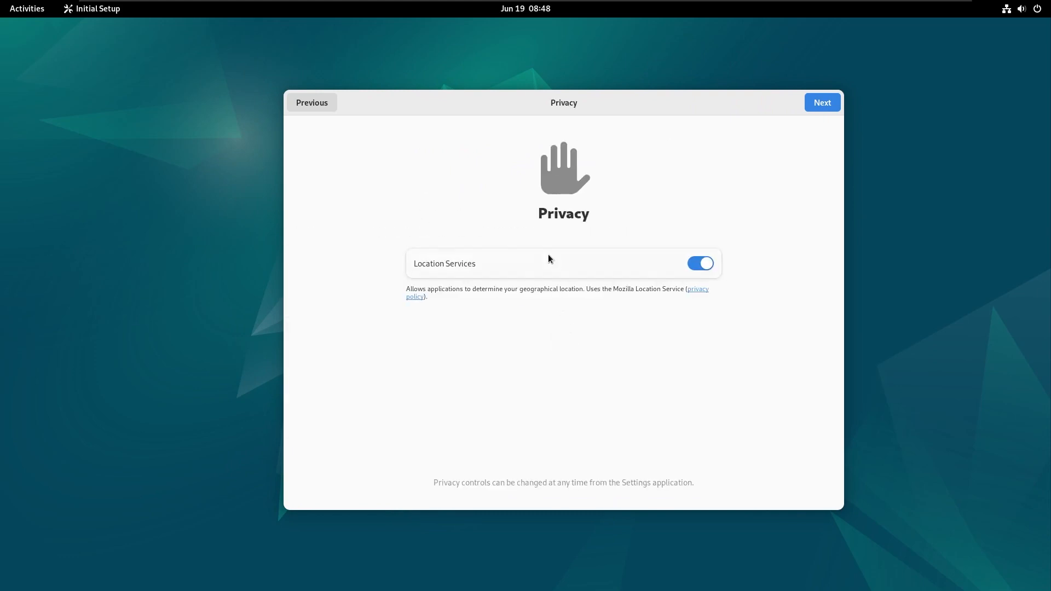
pyautogui.click(821, 102)
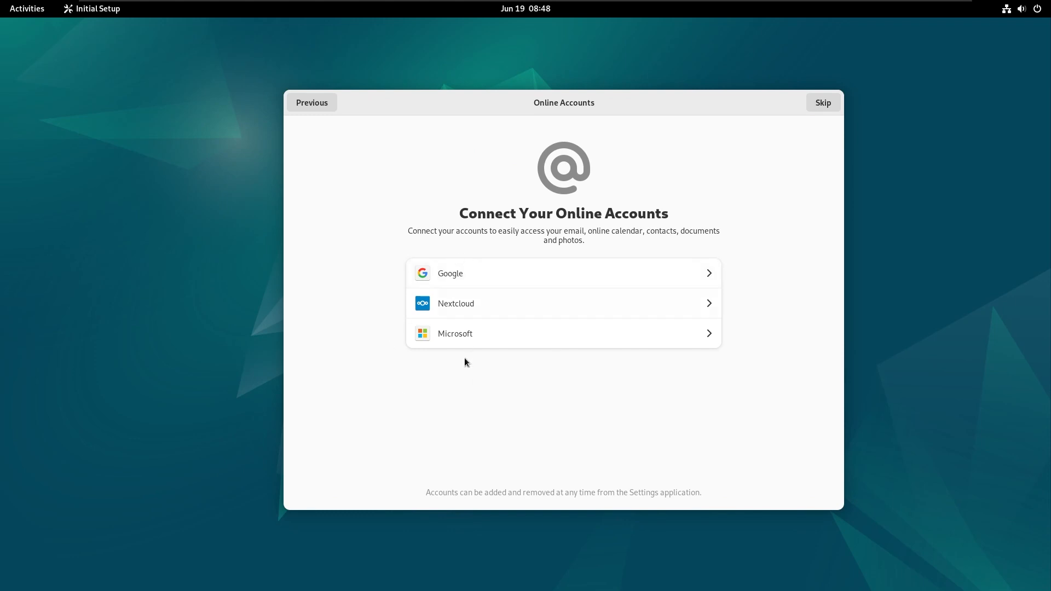
pyautogui.click(822, 102)
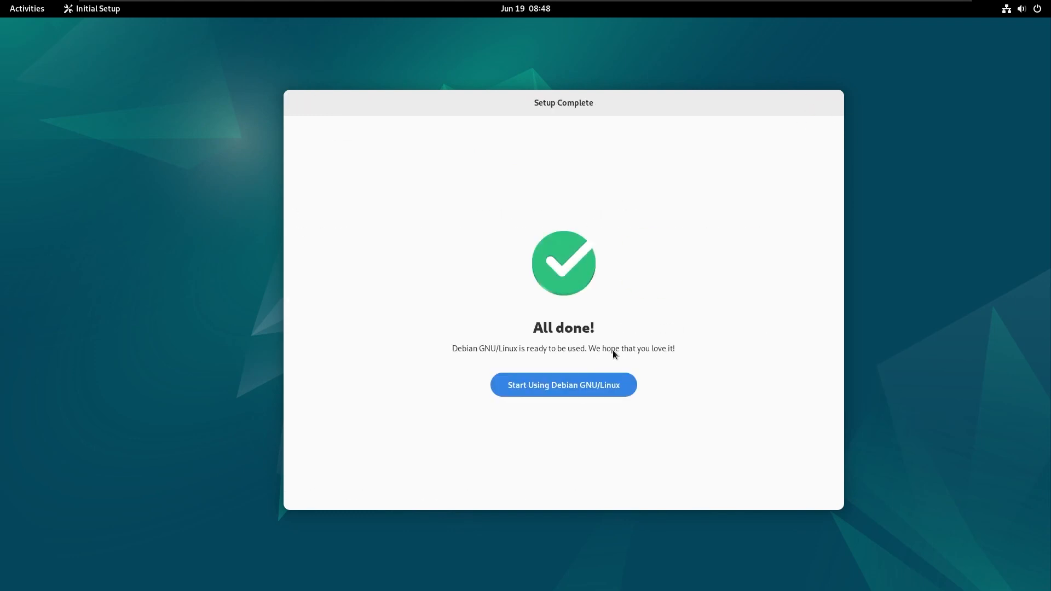
pyautogui.click(563, 385)
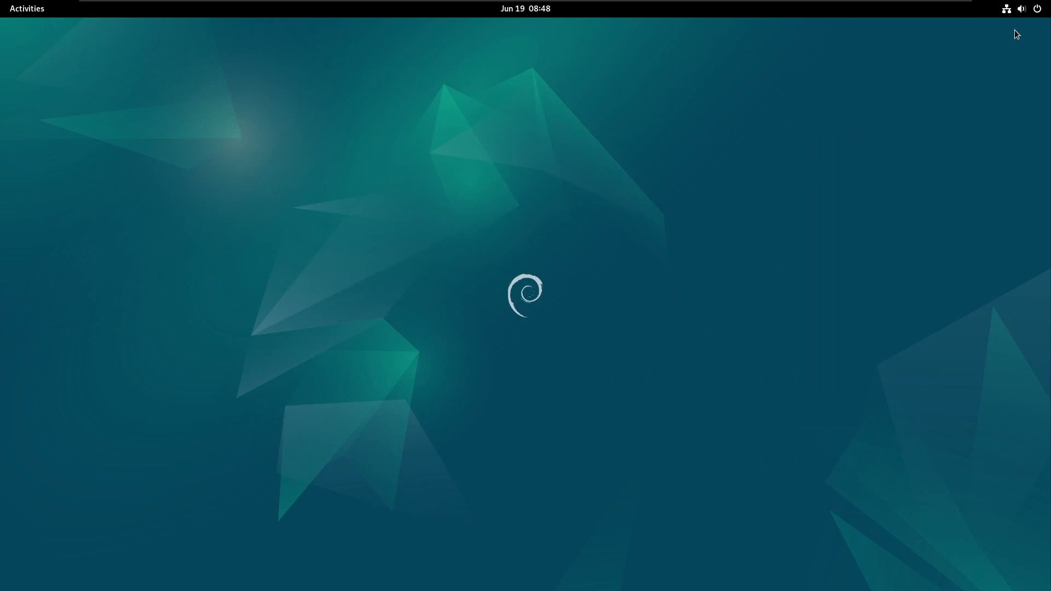
# Check GNOME version 43.4 in Settings' About panel
pyautogui.click(1021, 8)
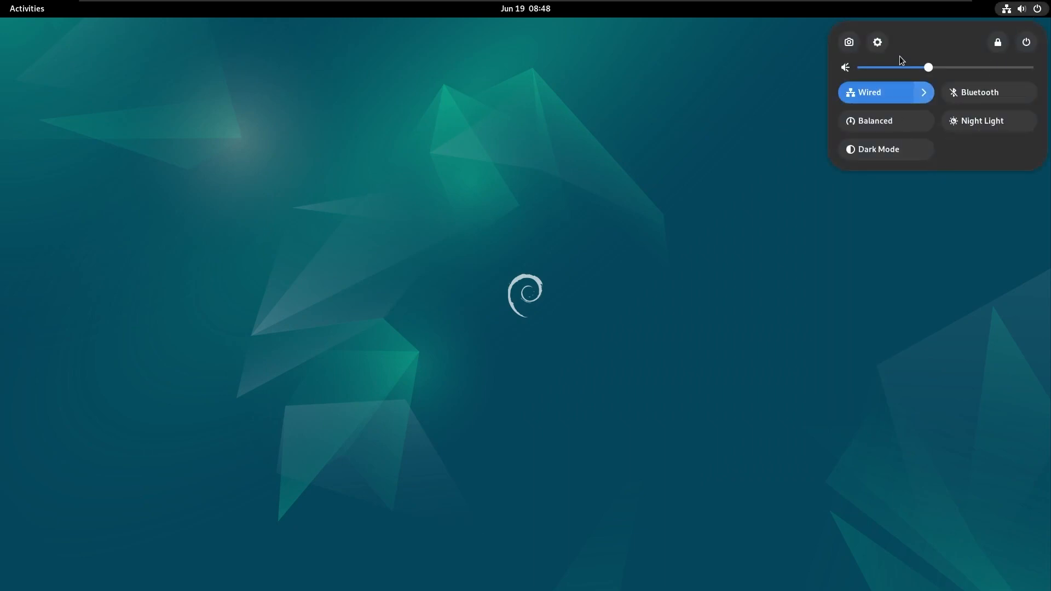
pyautogui.click(877, 41)
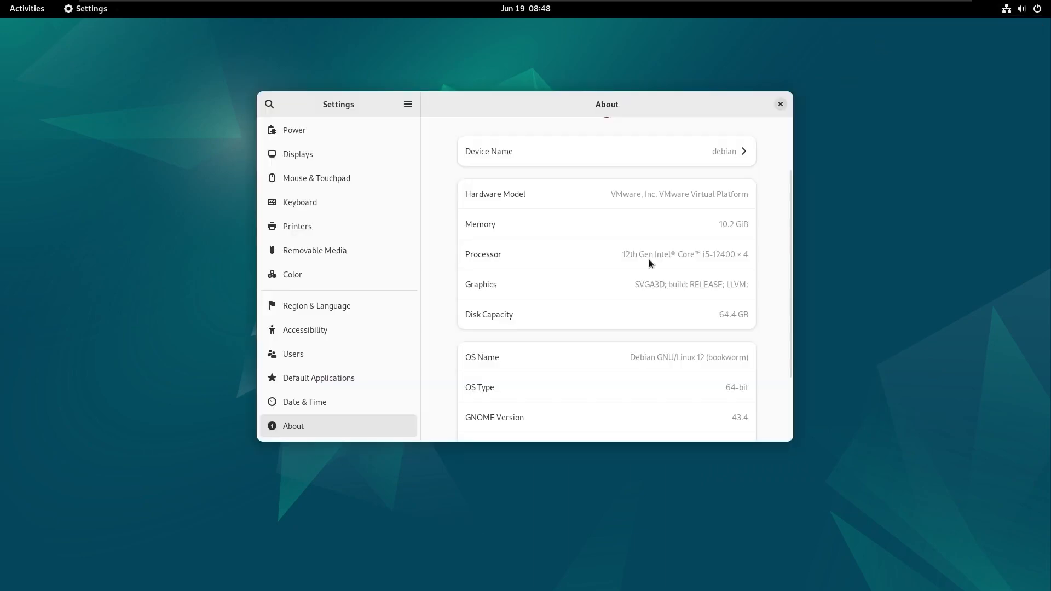
pyautogui.scroll(-3)
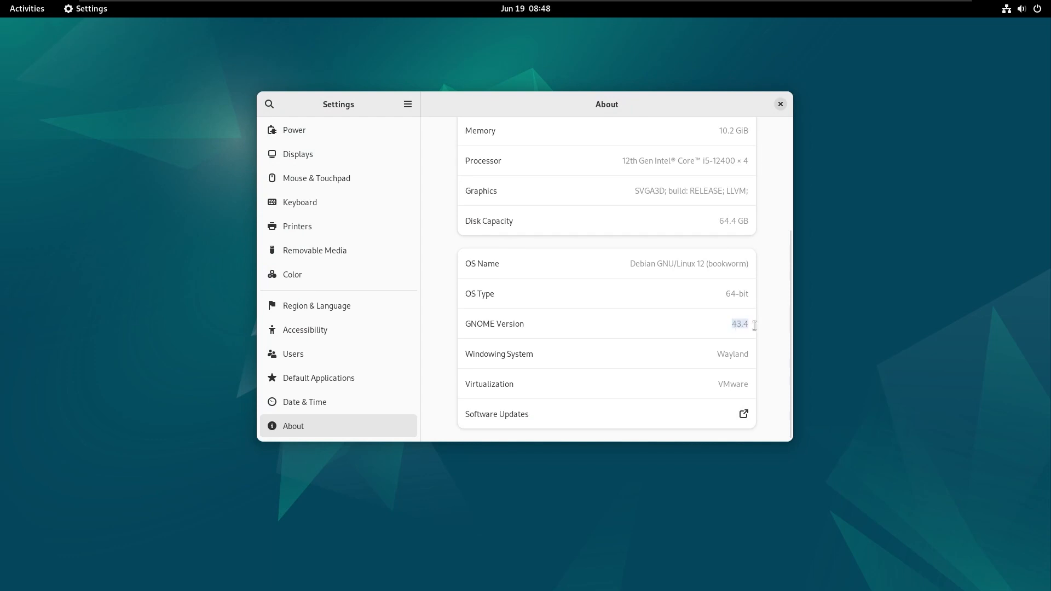
# Launch Files from the Activities overview to reach the home folder
pyautogui.click(27, 9)
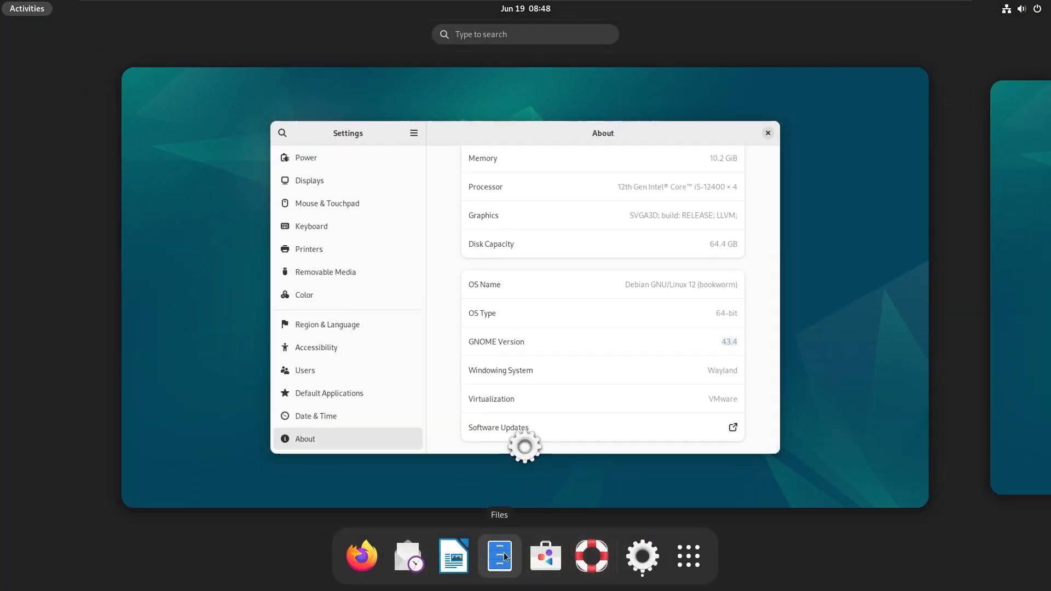
pyautogui.click(499, 556)
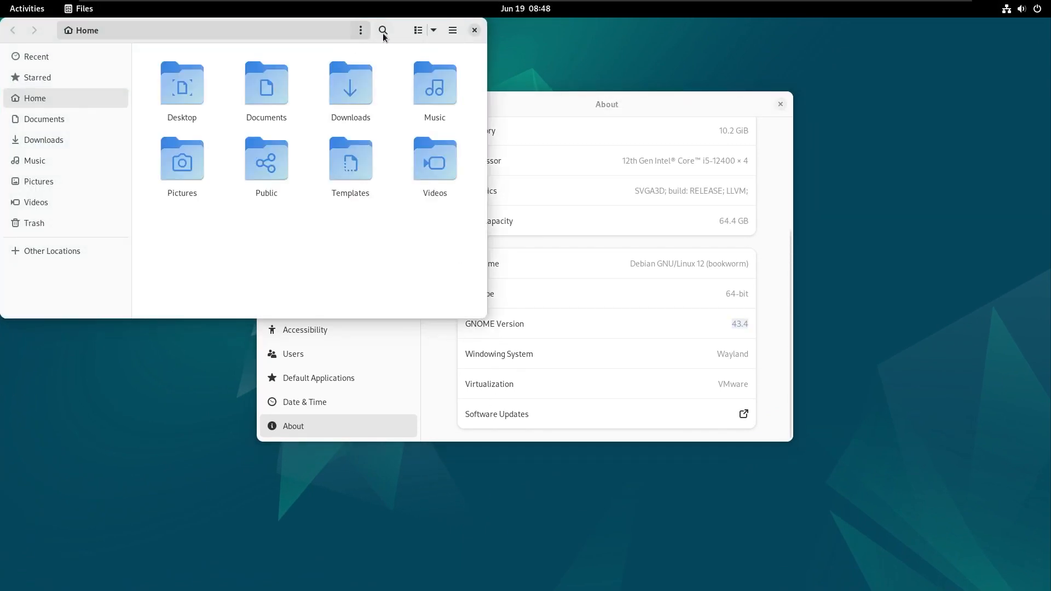
pyautogui.click(709, 194)
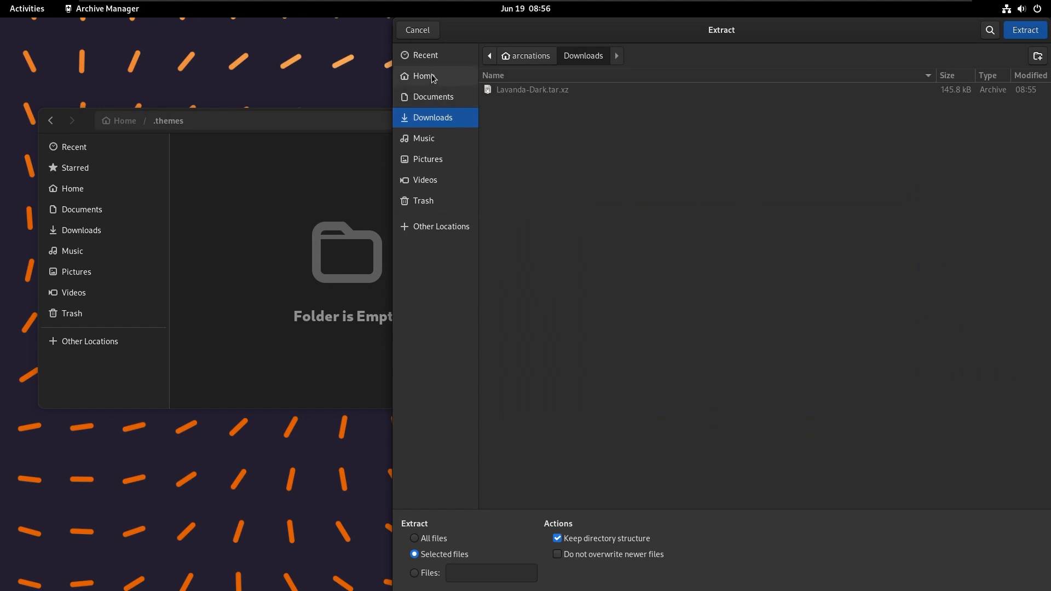
# Pick Home as the extraction destination for Lavanda-Dark.tar.xz
pyautogui.click(423, 75)
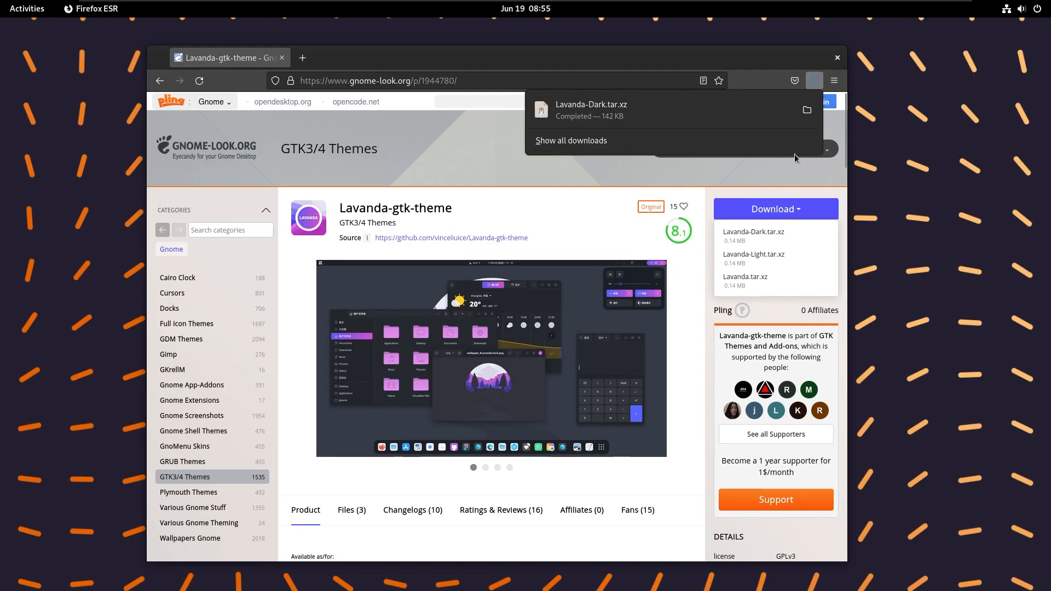
# Open the downloaded Lavanda-Dark.tar.xz archive for extraction into .themes
pyautogui.click(806, 110)
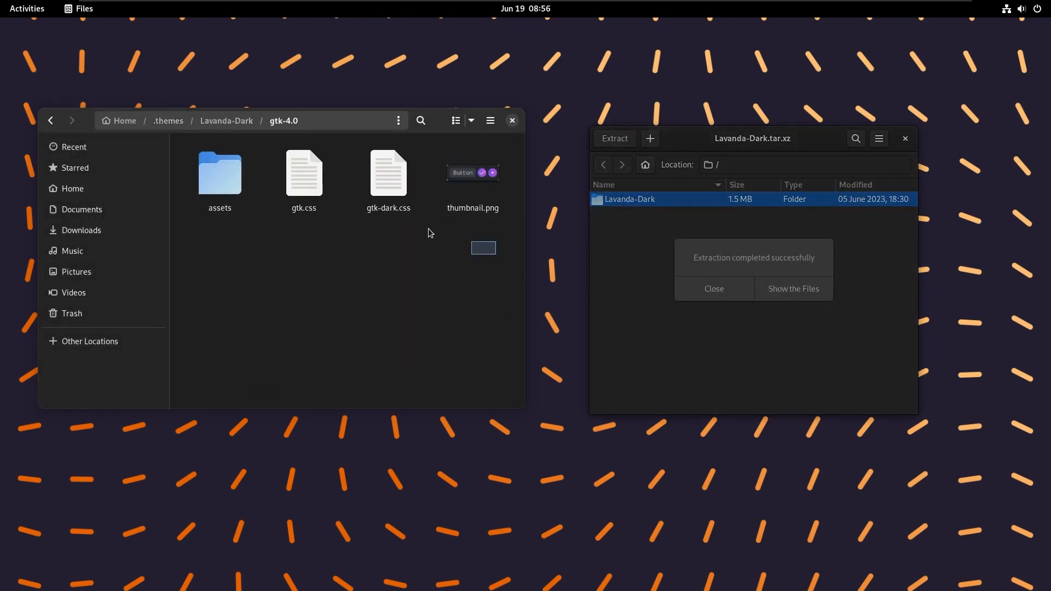
# Select all items in Files, close it, and return via Activities to Appearance settings
pyautogui.press('ctrl+a')
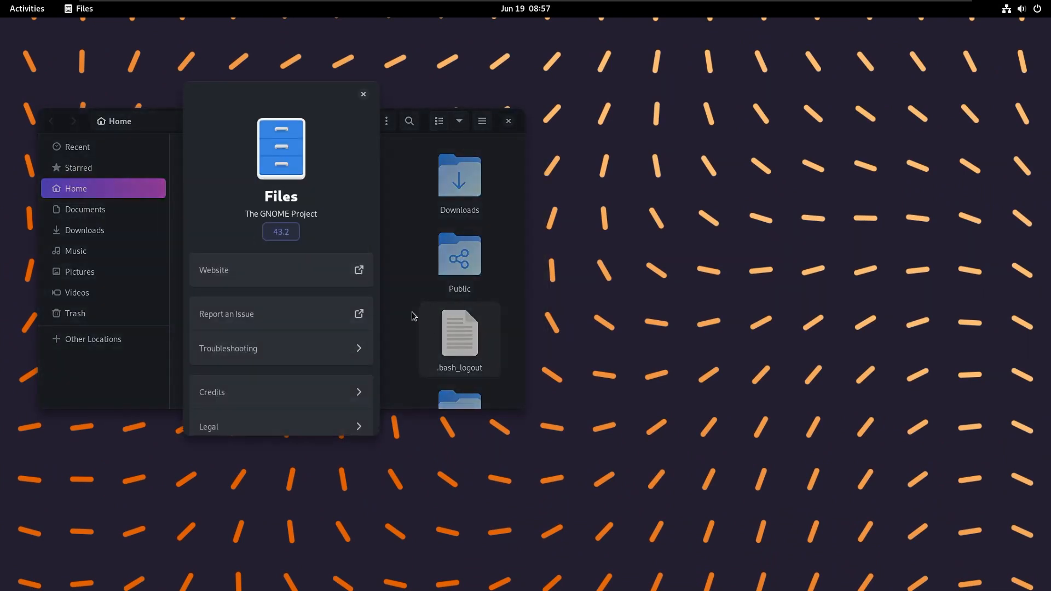
pyautogui.click(363, 94)
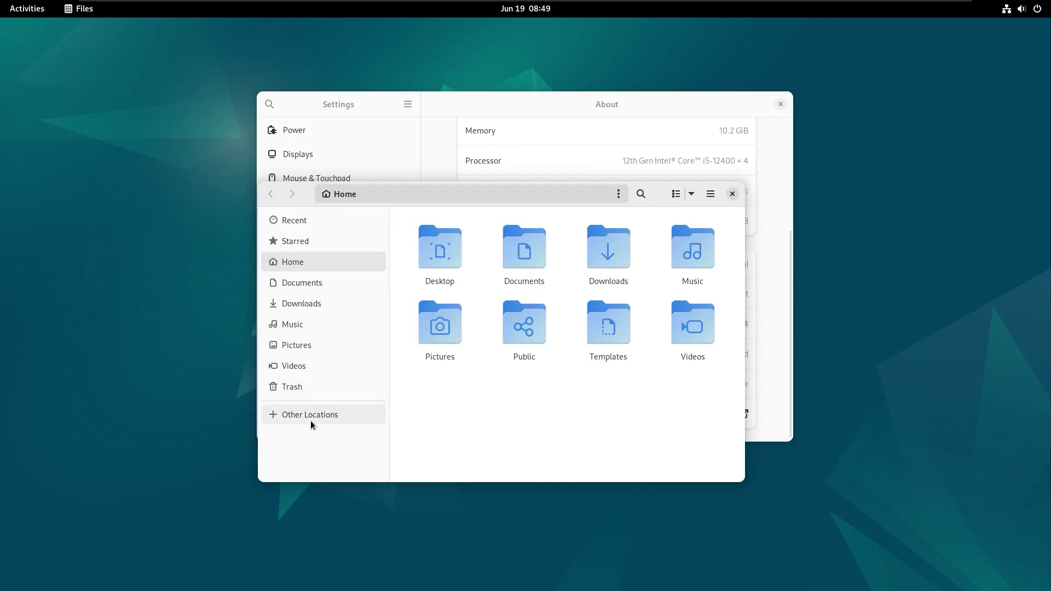
pyautogui.click(26, 8)
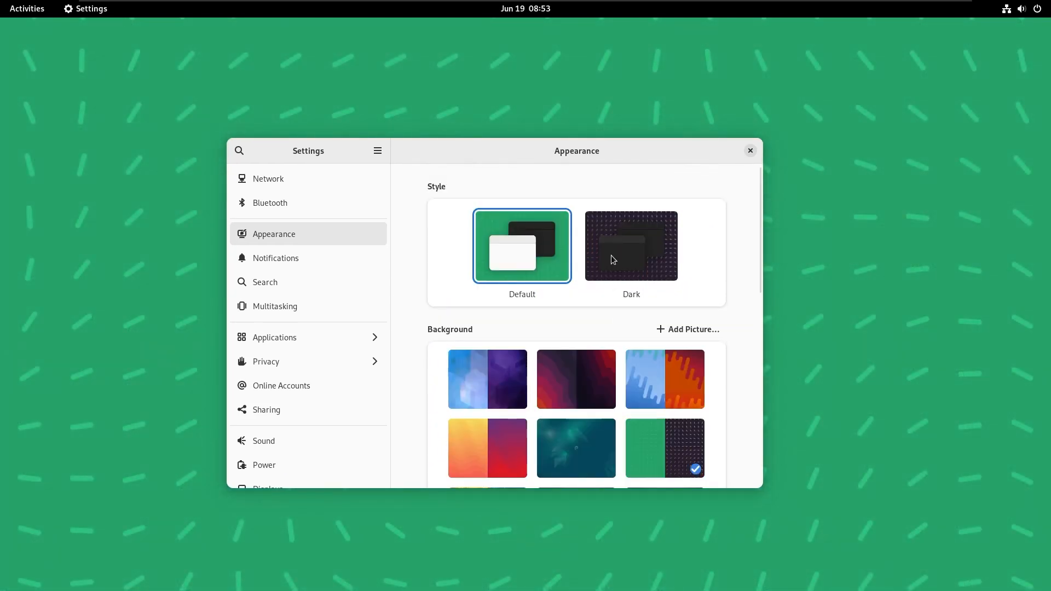
# Toggle between the Dark and Default styles, ending on Dark
pyautogui.click(630, 245)
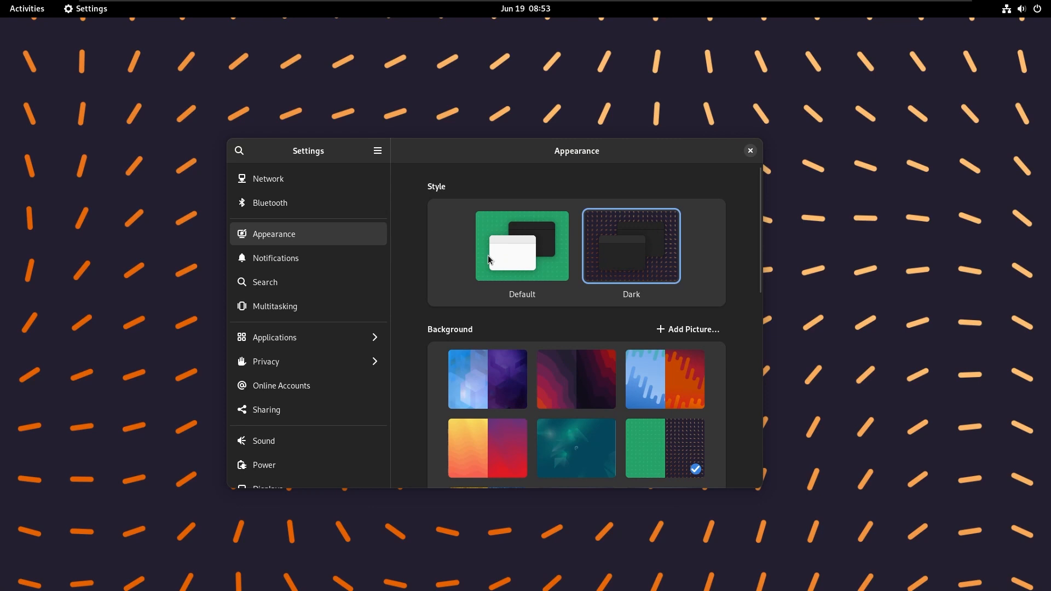
pyautogui.click(521, 245)
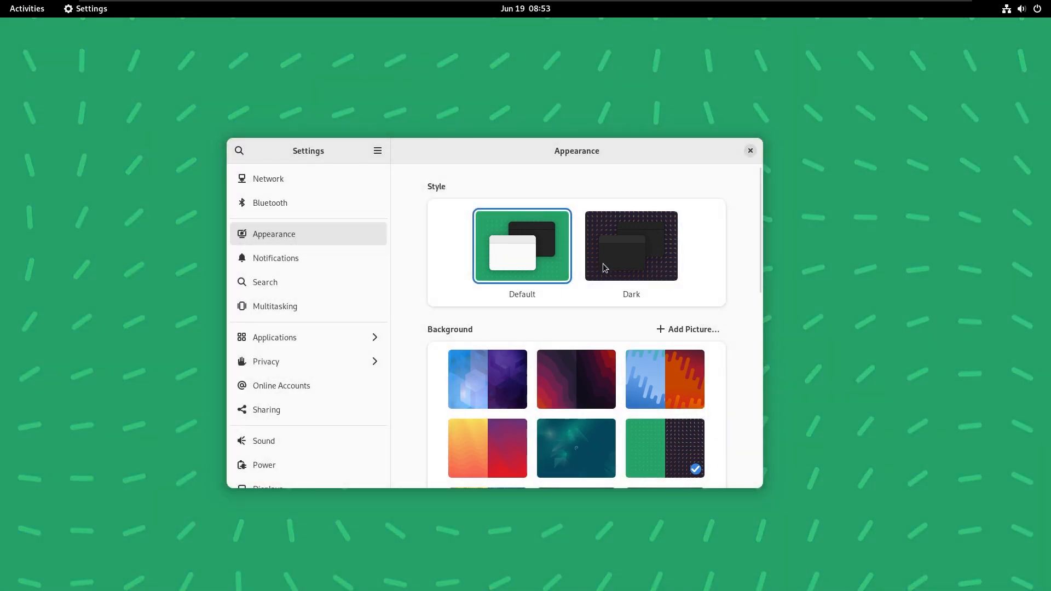
pyautogui.click(629, 245)
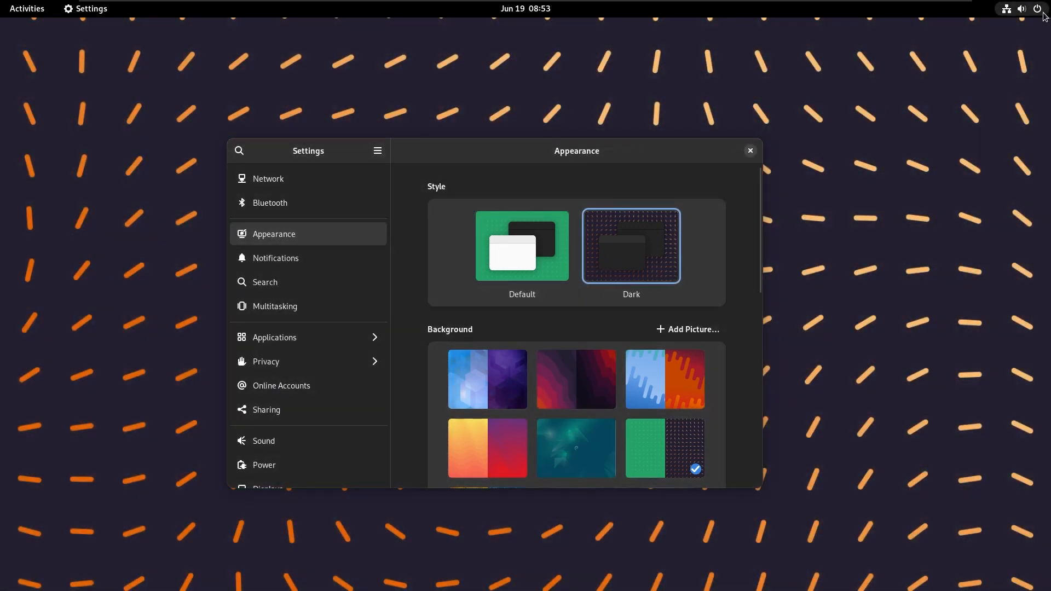
# Try the blue-orange wave and dark red wave backgrounds, then restore the green dashed pattern
pyautogui.click(1023, 8)
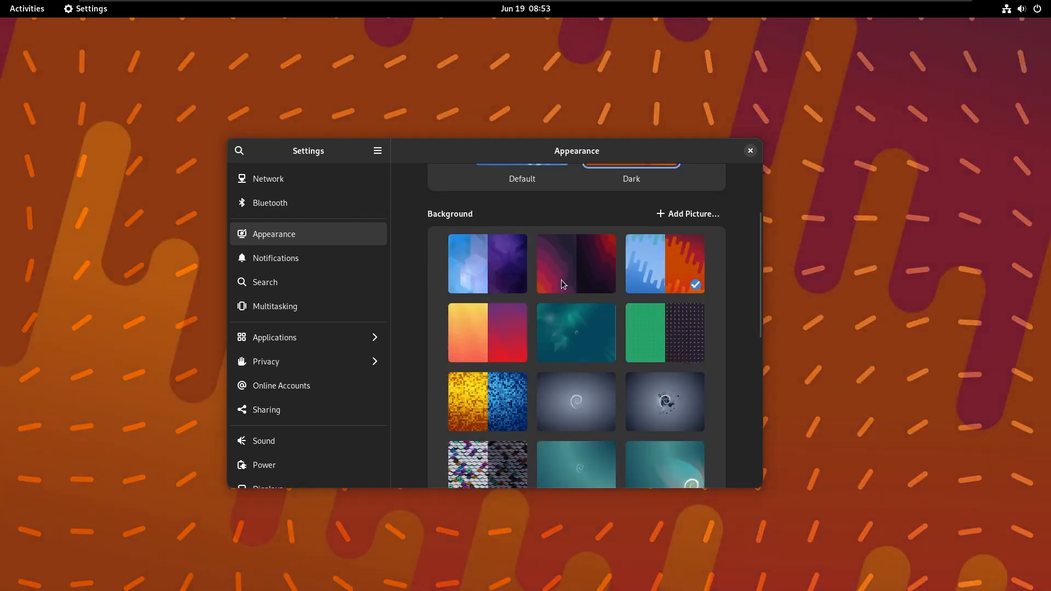
pyautogui.click(576, 263)
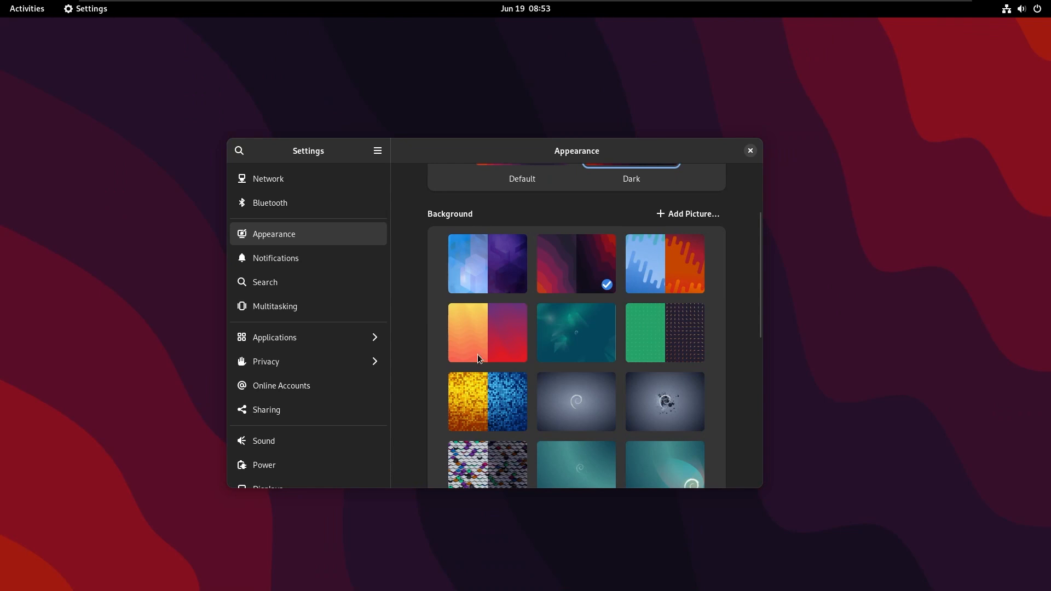
pyautogui.click(645, 333)
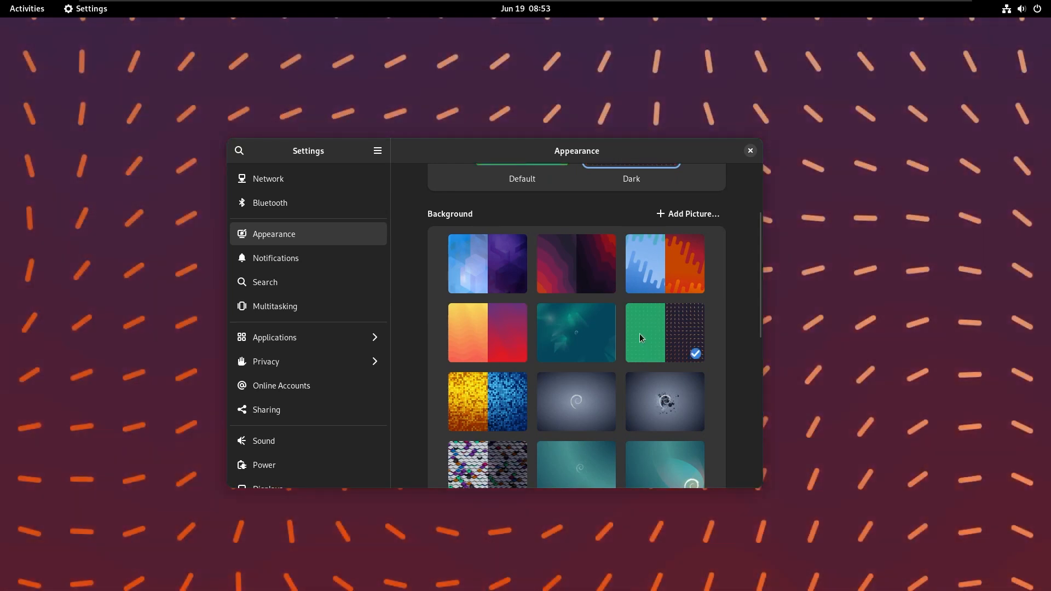
pyautogui.scroll(-3)
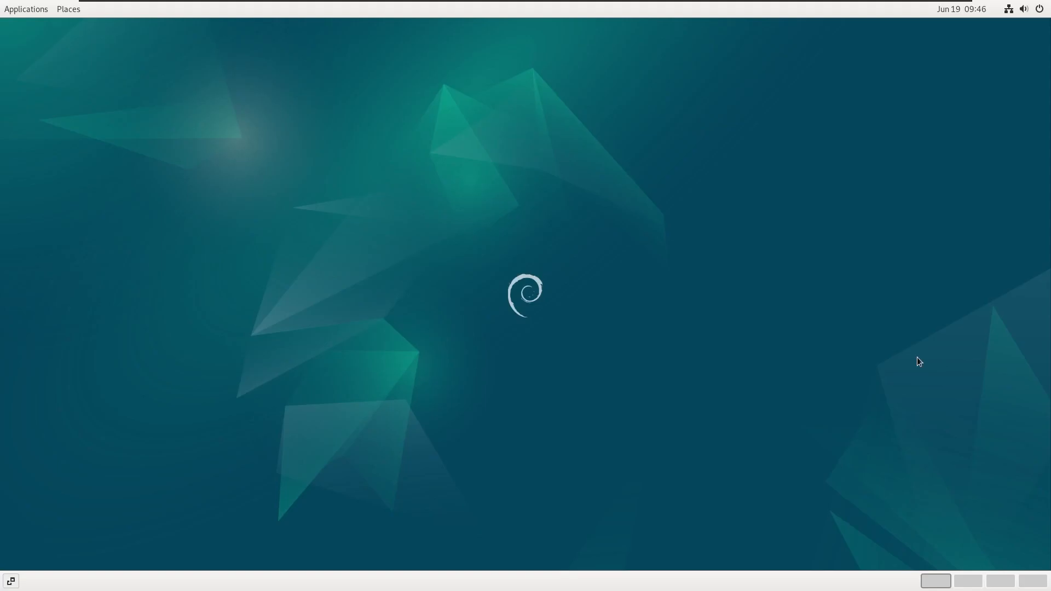
# Browse GNOME Classic's Applications and Places menus, then move to Workspace 2
pyautogui.click(26, 9)
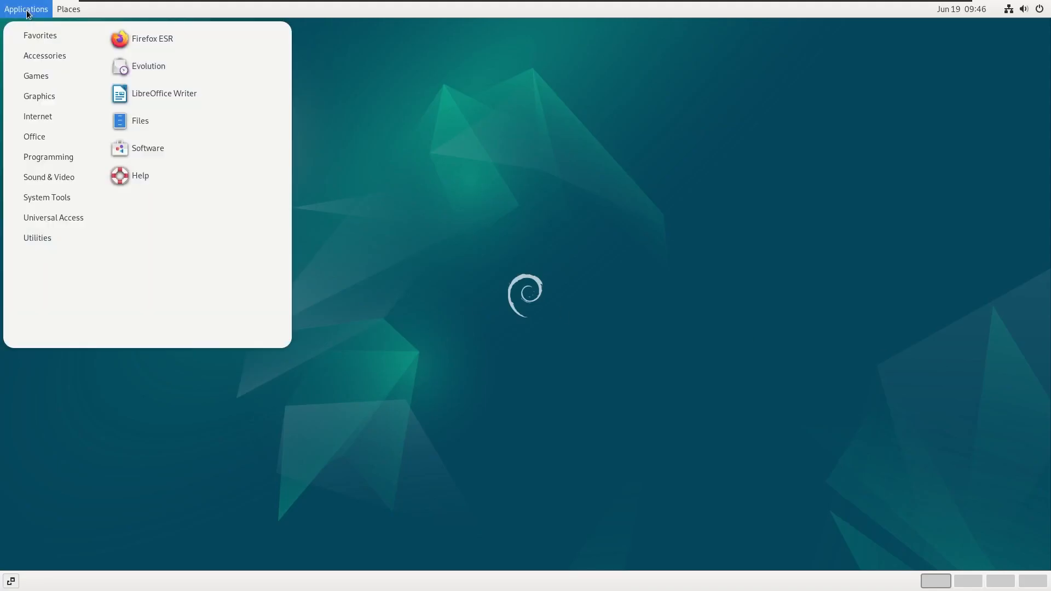
pyautogui.click(68, 9)
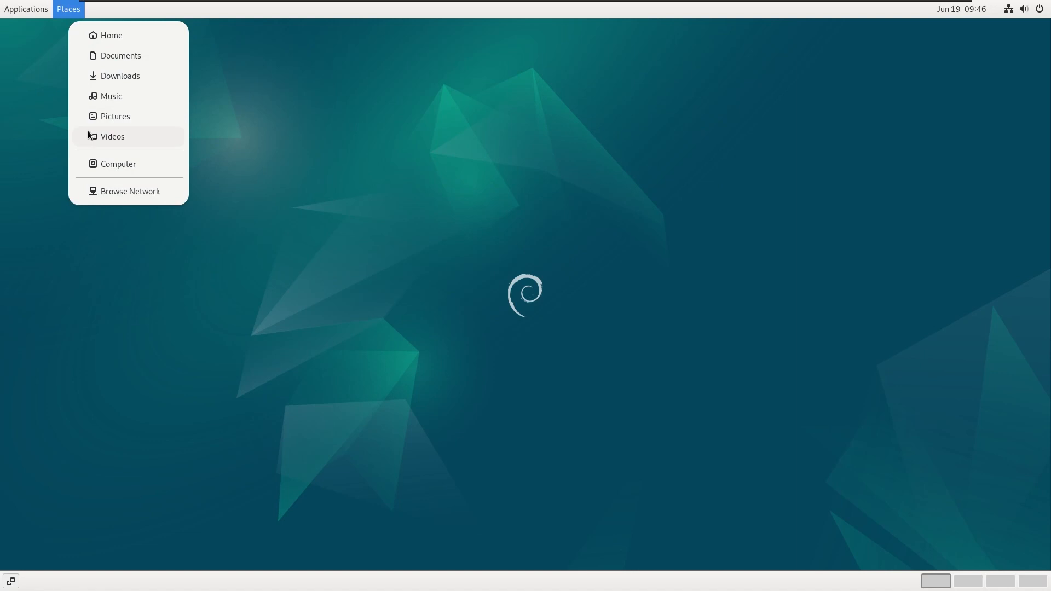
pyautogui.click(110, 35)
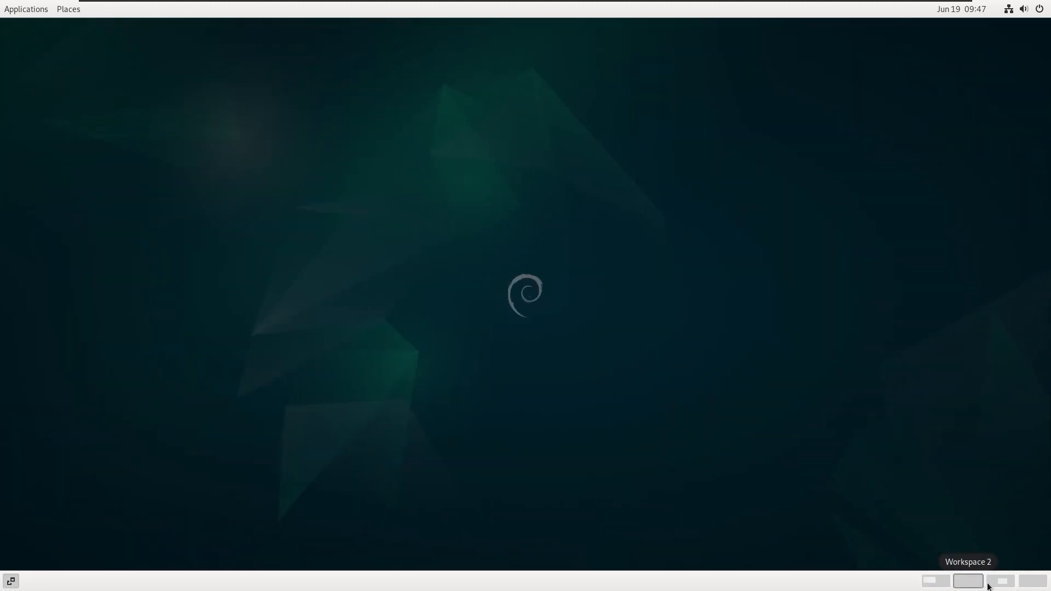
pyautogui.click(999, 580)
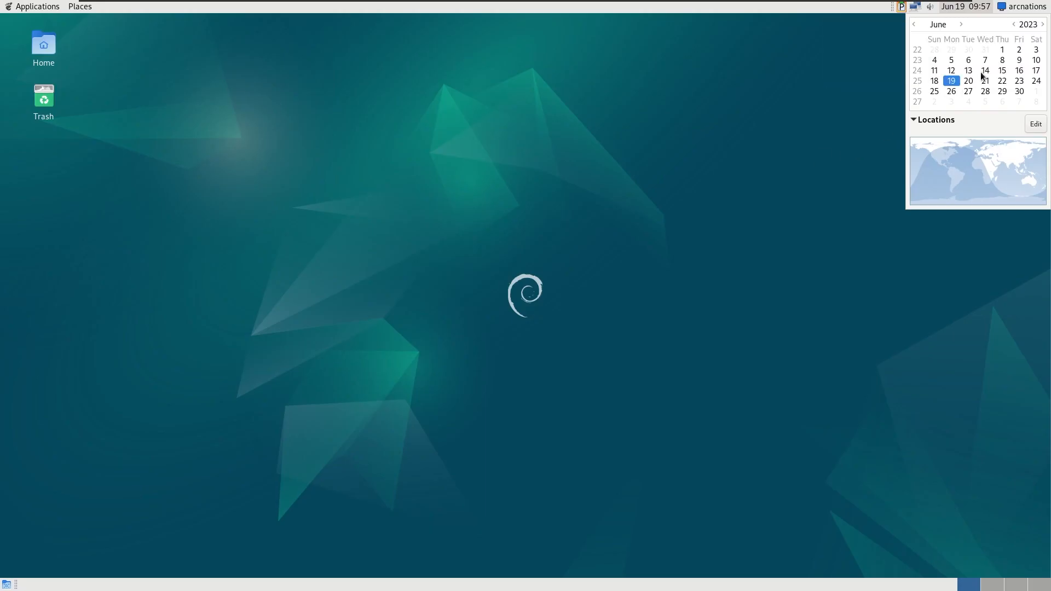
# Collapse the calendar's Locations section and browse Applications to the installed Games list
pyautogui.click(935, 120)
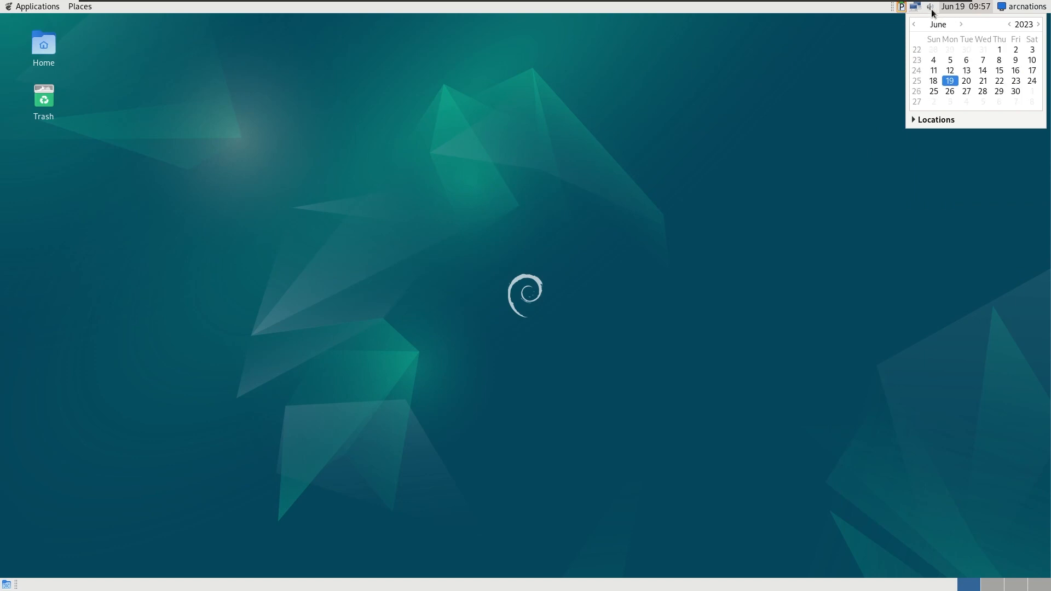
pyautogui.click(38, 6)
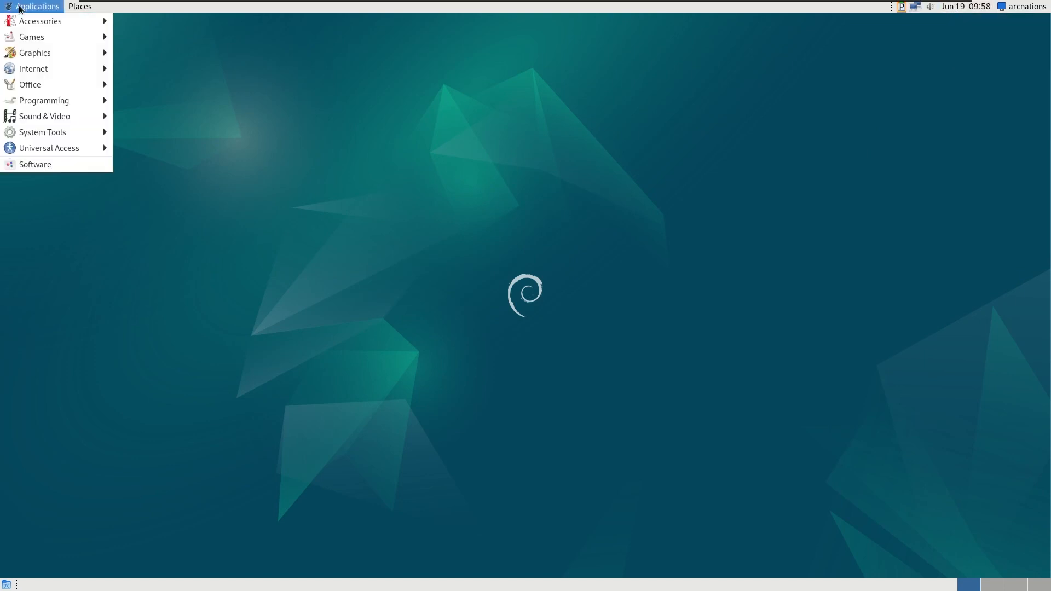
pyautogui.moveTo(33, 53)
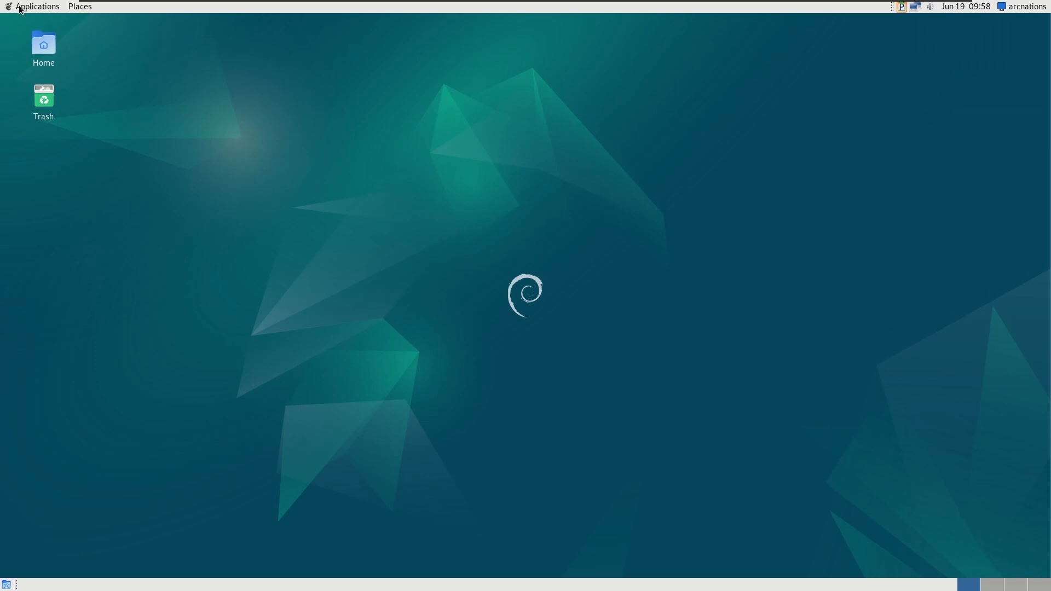
pyautogui.click(37, 6)
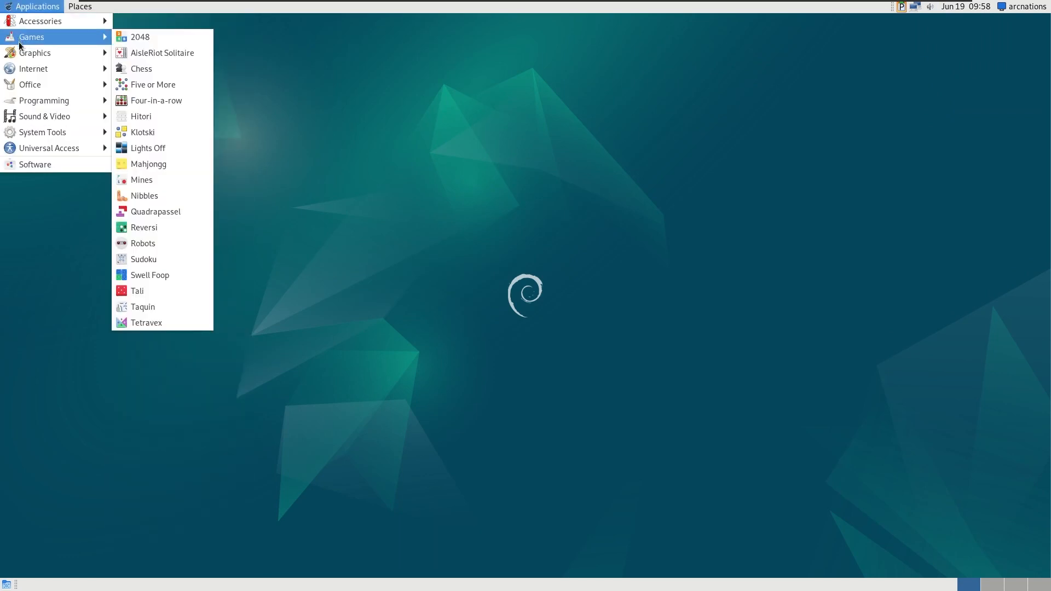
pyautogui.click(105, 7)
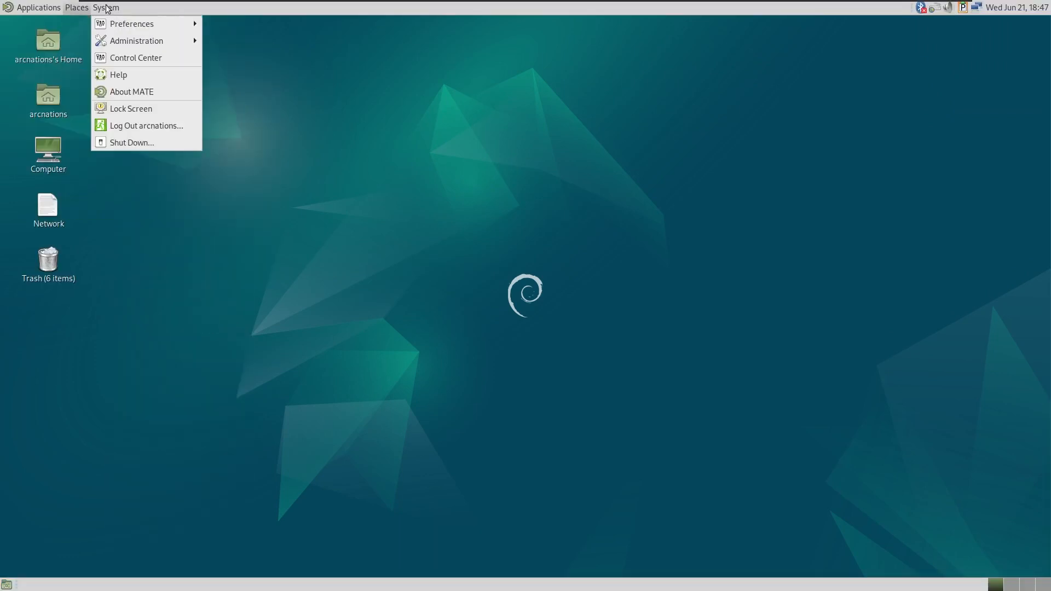
# Log out of the current session to return to the Debian 12 login screen
pyautogui.click(48, 100)
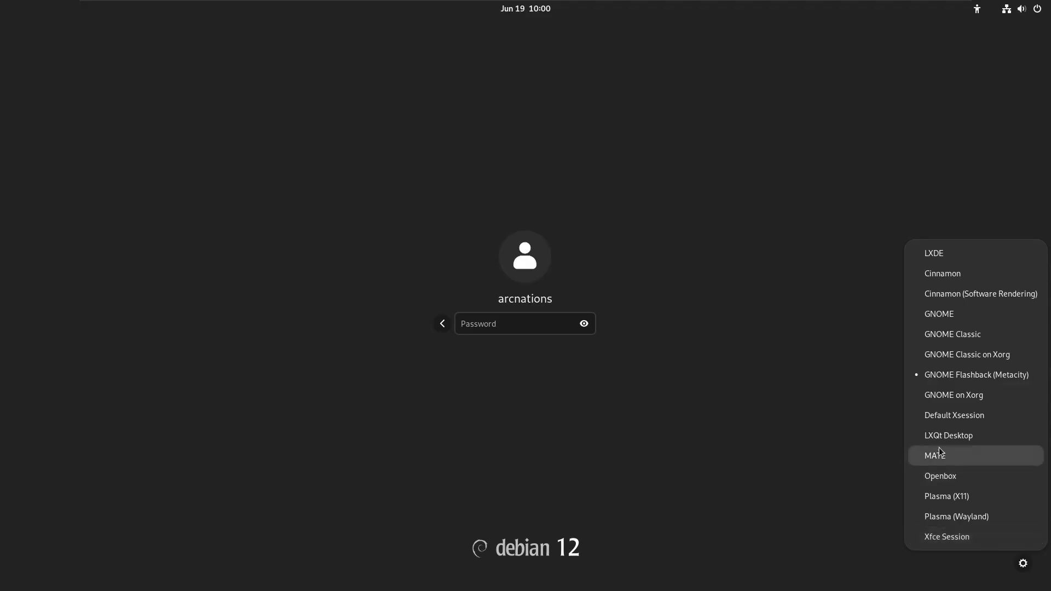
pyautogui.moveTo(940, 253)
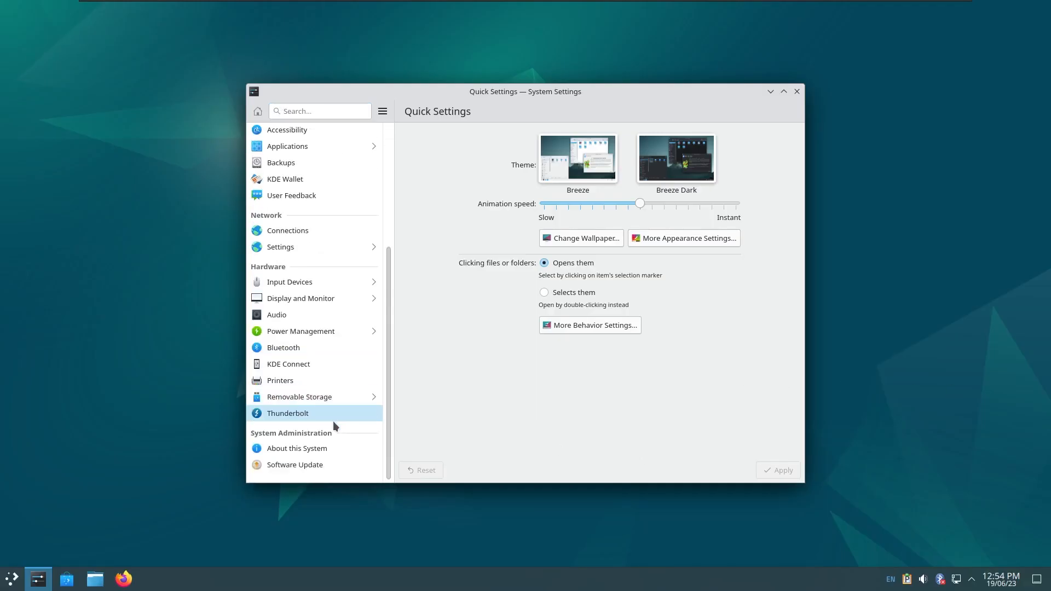
# Show About this System (Plasma 5.27.5), then browse wallpapers in Configure Desktop and Wallpaper
pyautogui.click(297, 447)
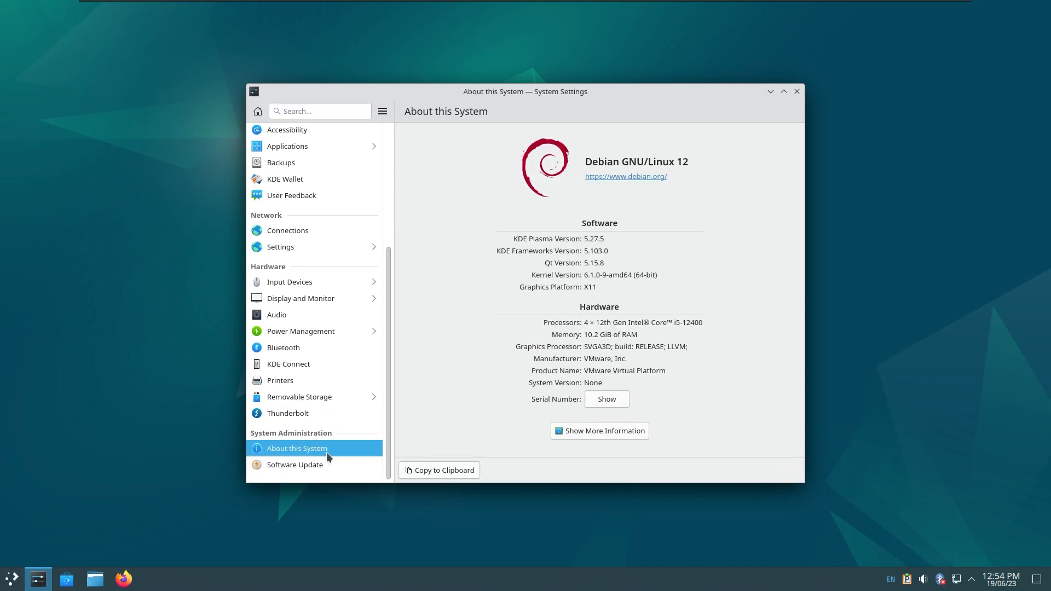
pyautogui.rightClick(804, 275)
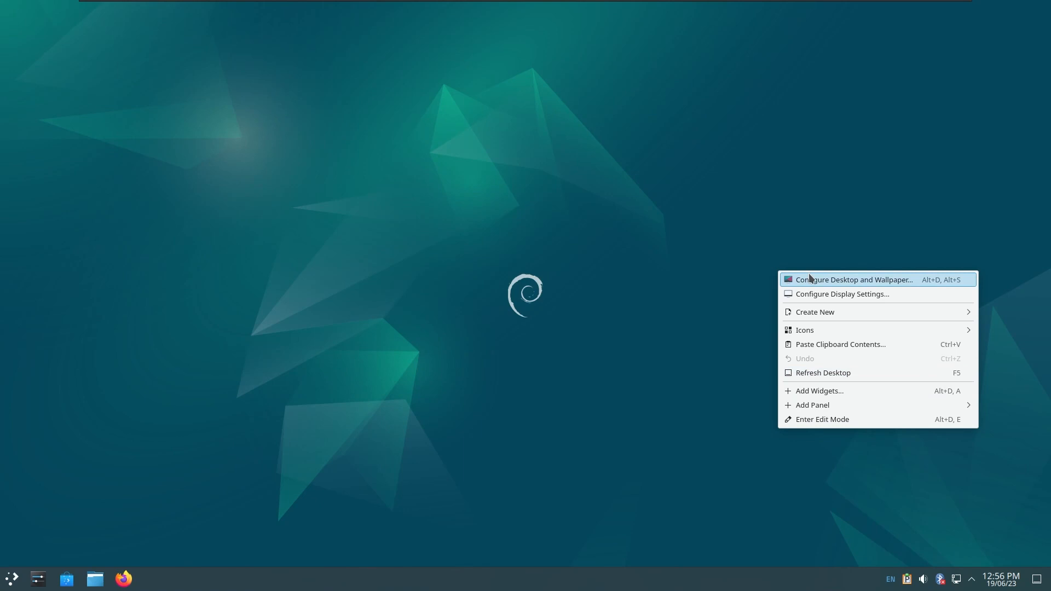
pyautogui.click(851, 278)
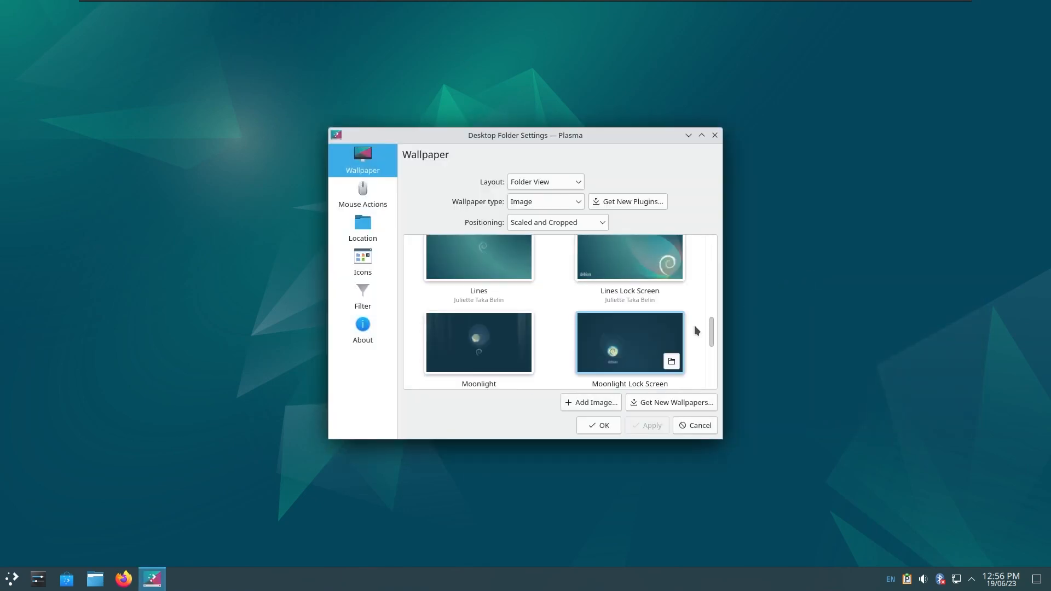
pyautogui.scroll(-3)
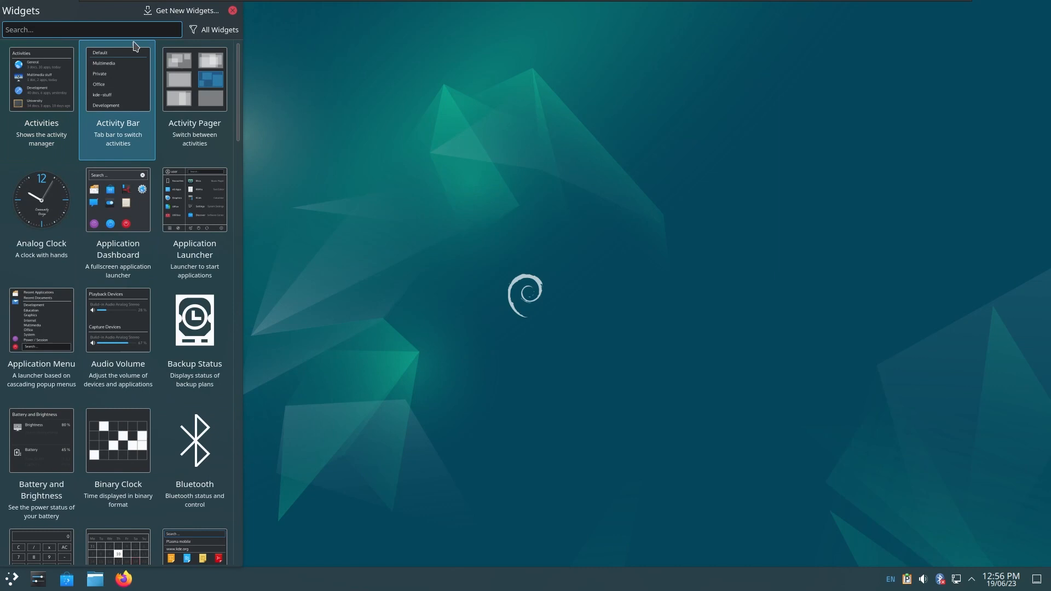
# Search widgets for 'colo' and 'vlc', add Color Picker to the panel, and close the browser
pyautogui.write('colo')
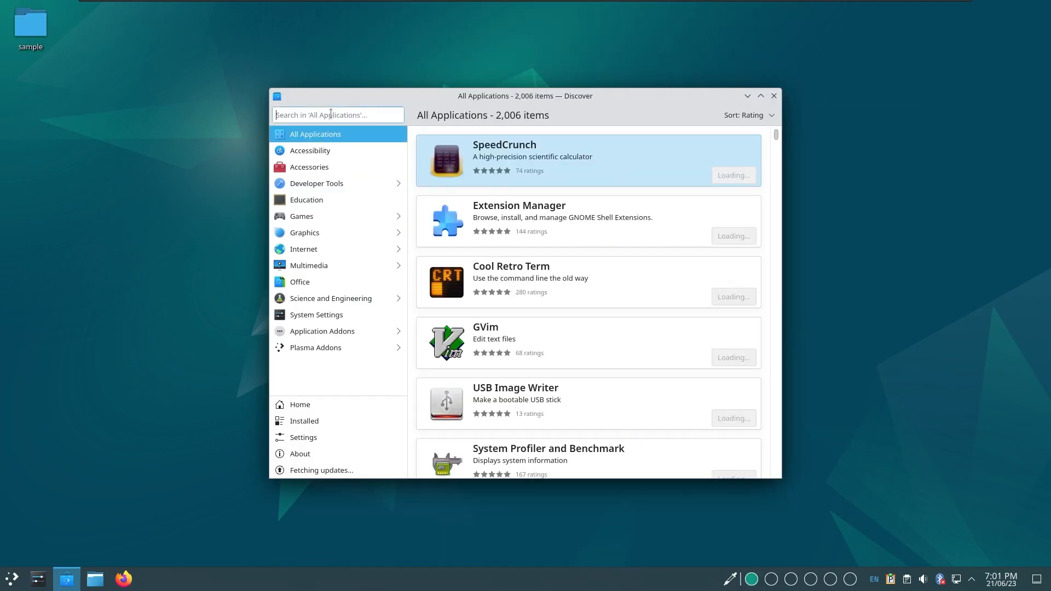
pyautogui.write('vlc')
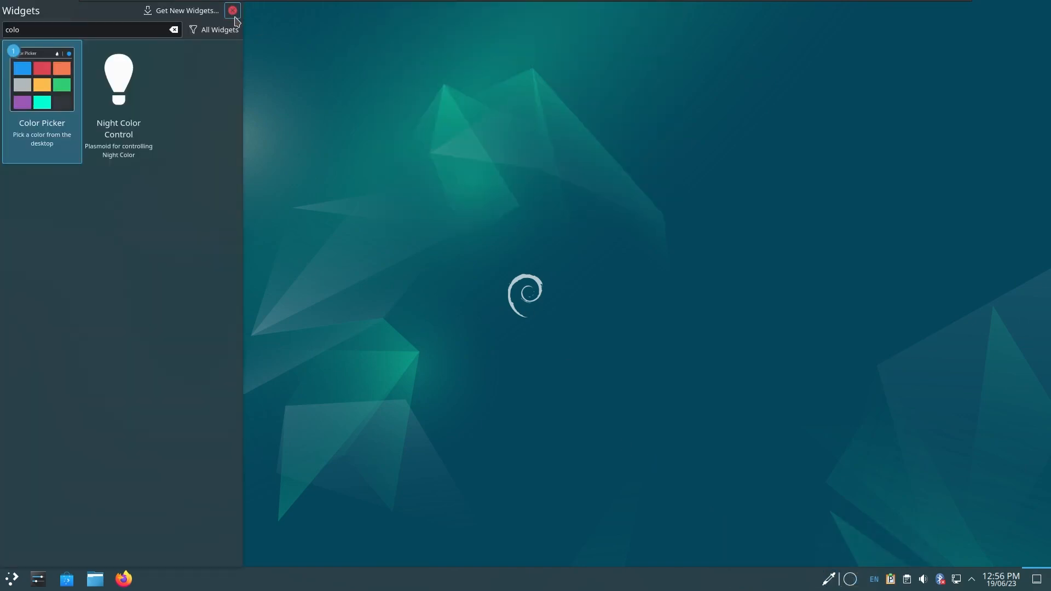
pyautogui.click(232, 10)
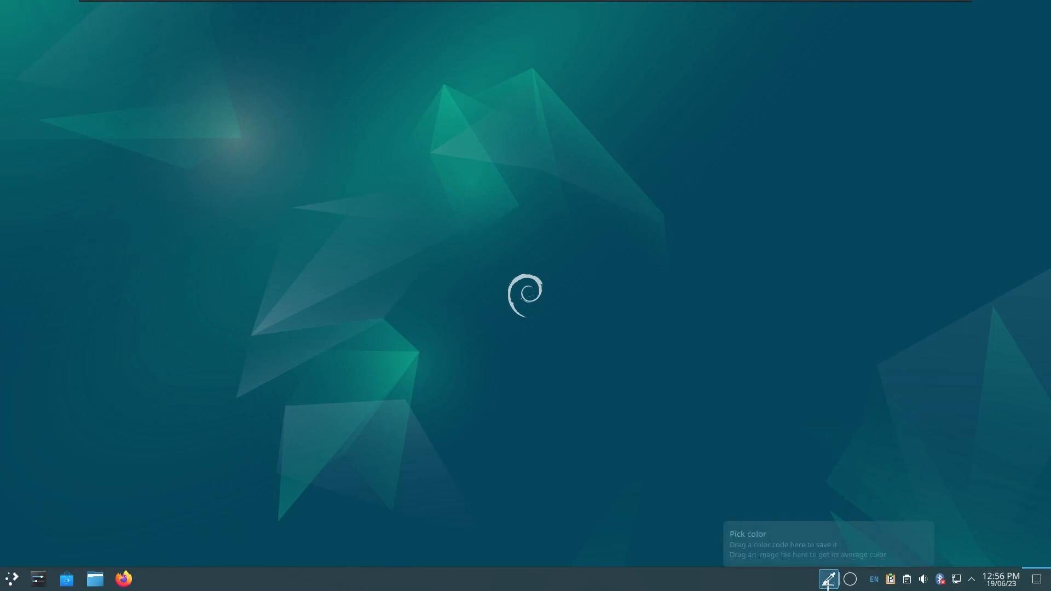
pyautogui.moveTo(447, 122)
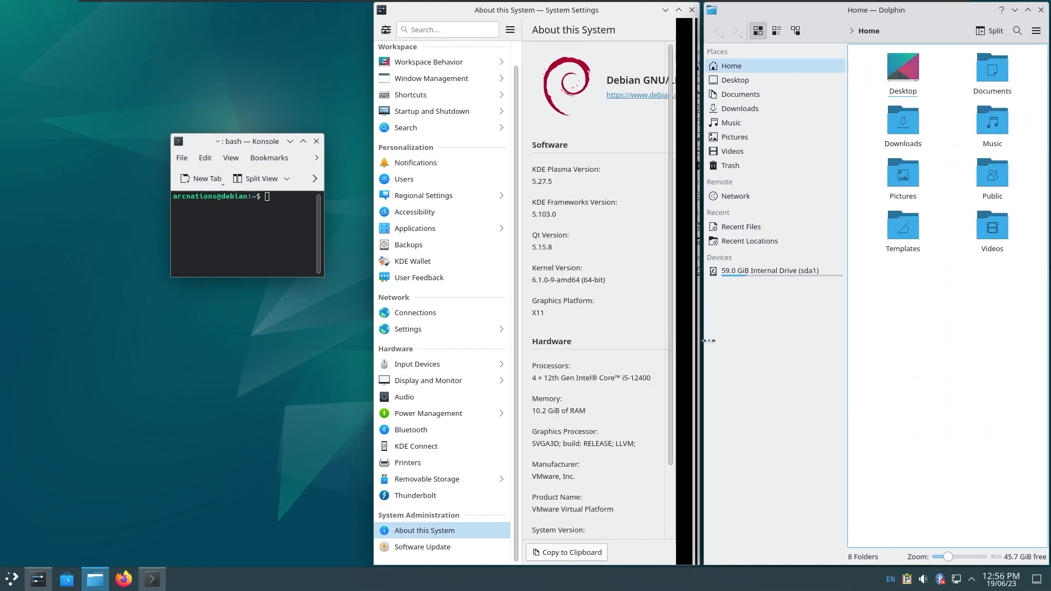
# Close the About this System settings, Konsole terminal and Dolphin home folder windows
pyautogui.click(691, 9)
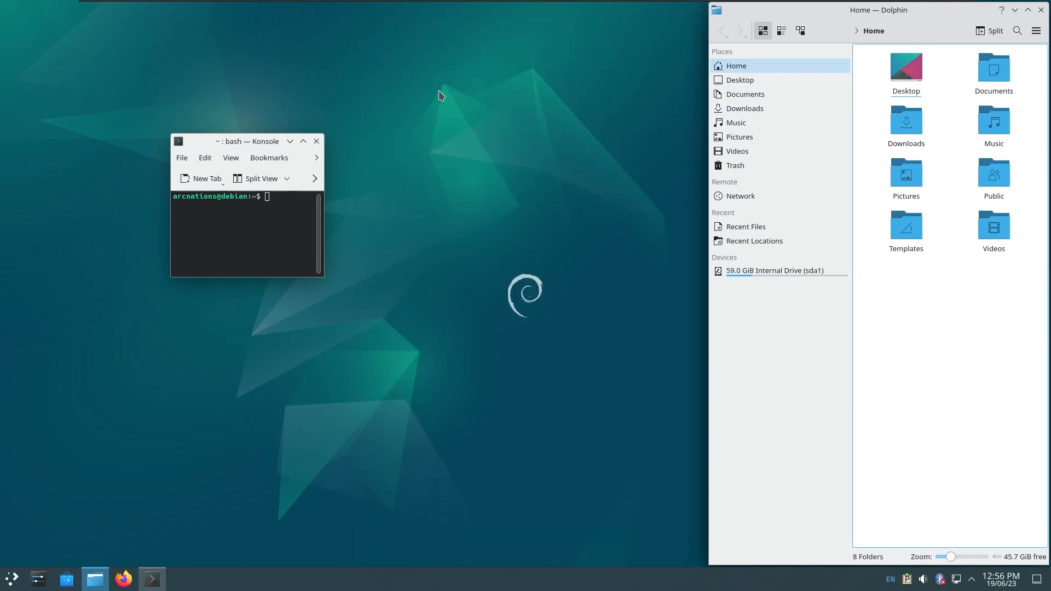
pyautogui.click(316, 141)
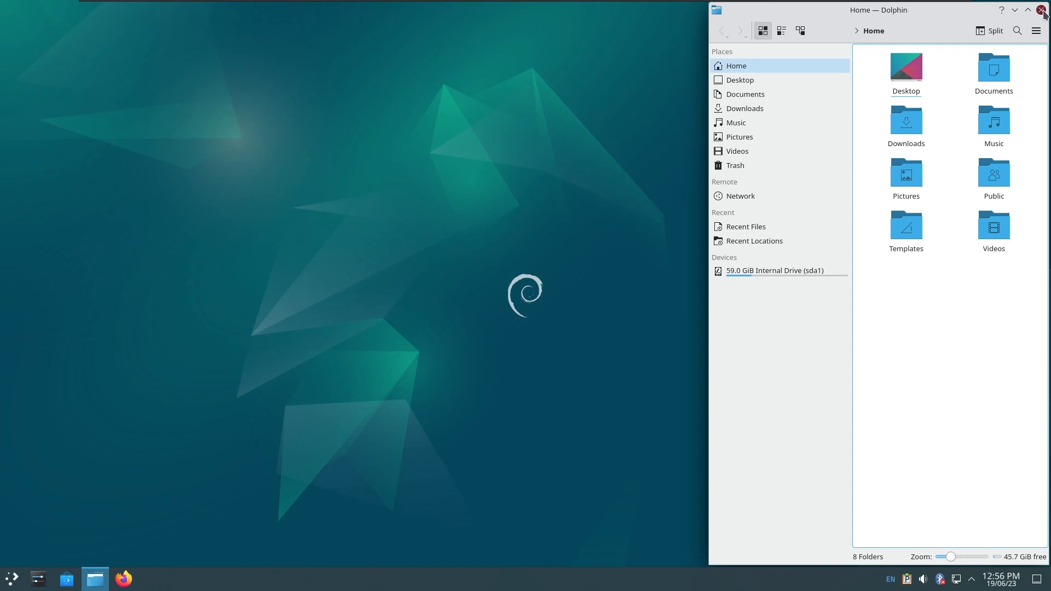
pyautogui.click(1042, 10)
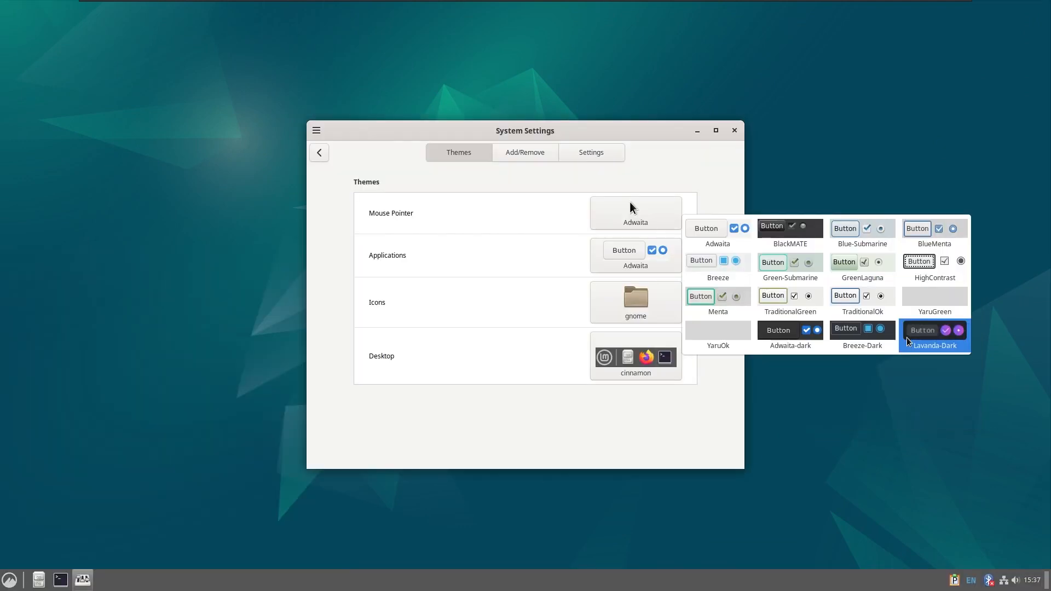
# Choose Lavanda-Dark as the application theme, then dismiss the applications menu
pyautogui.click(932, 333)
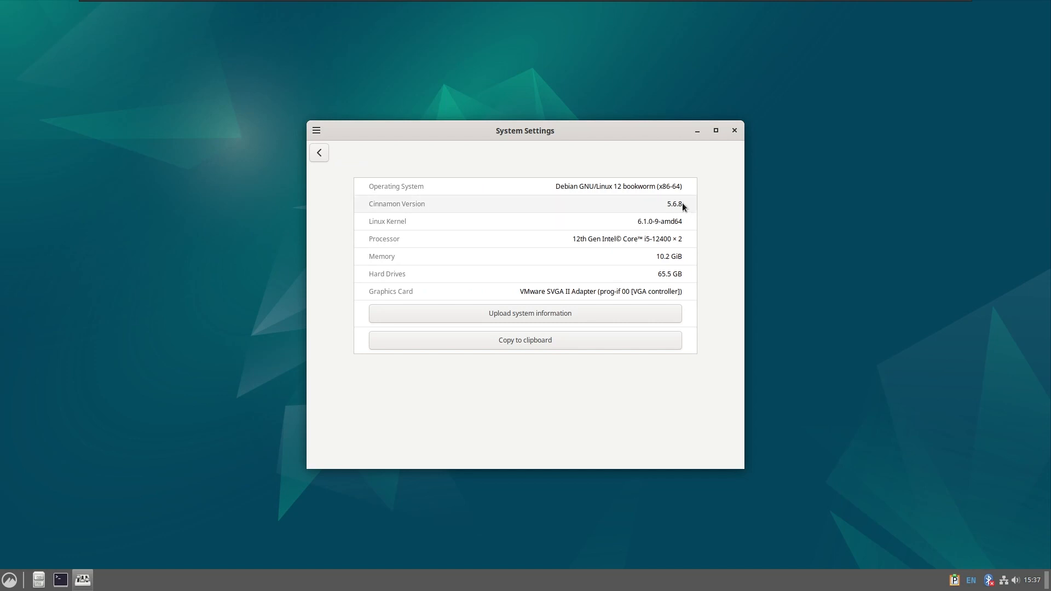
pyautogui.click(10, 579)
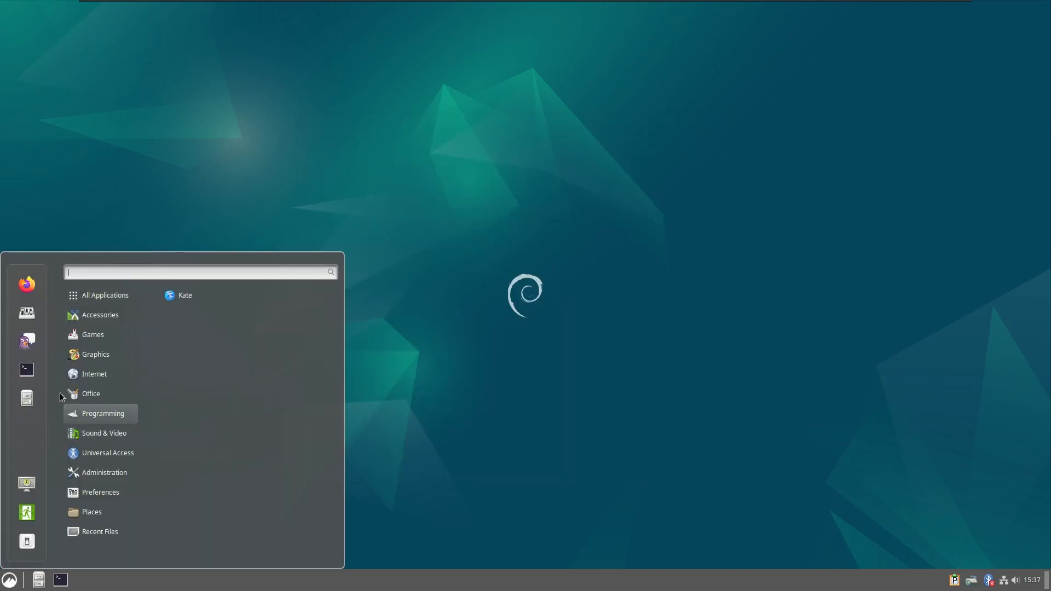
pyautogui.click(217, 325)
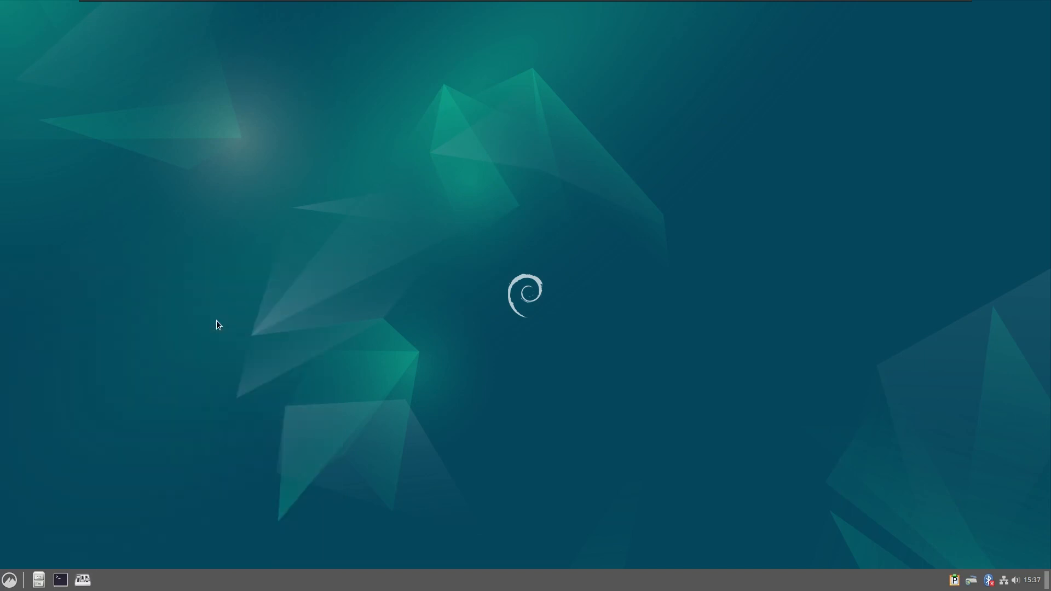
# In System Settings Themes, choose the YaruGreen application theme and the Cinnamon desktop theme
pyautogui.click(82, 579)
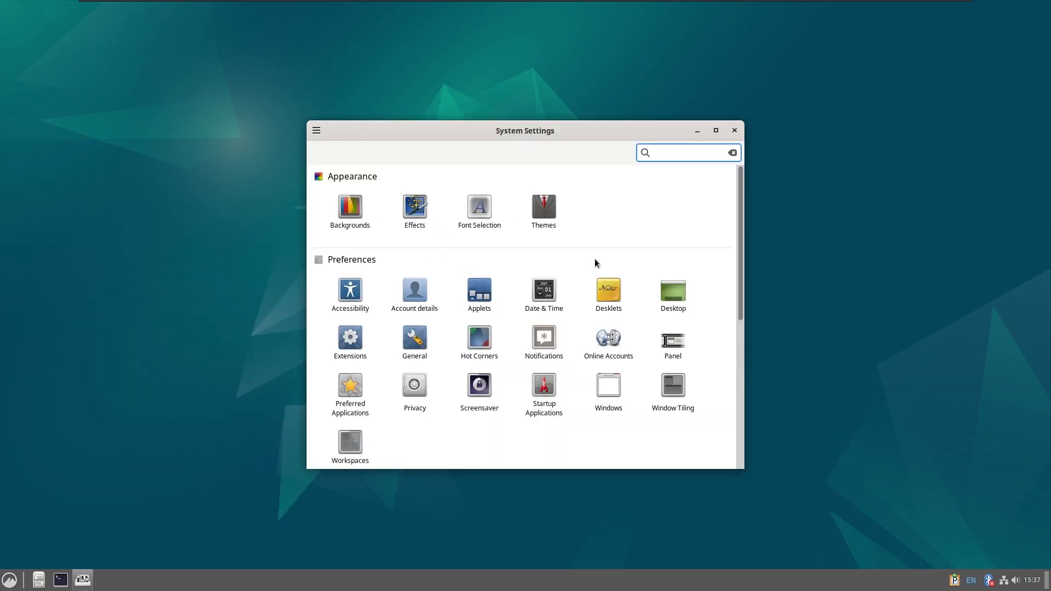
pyautogui.click(543, 206)
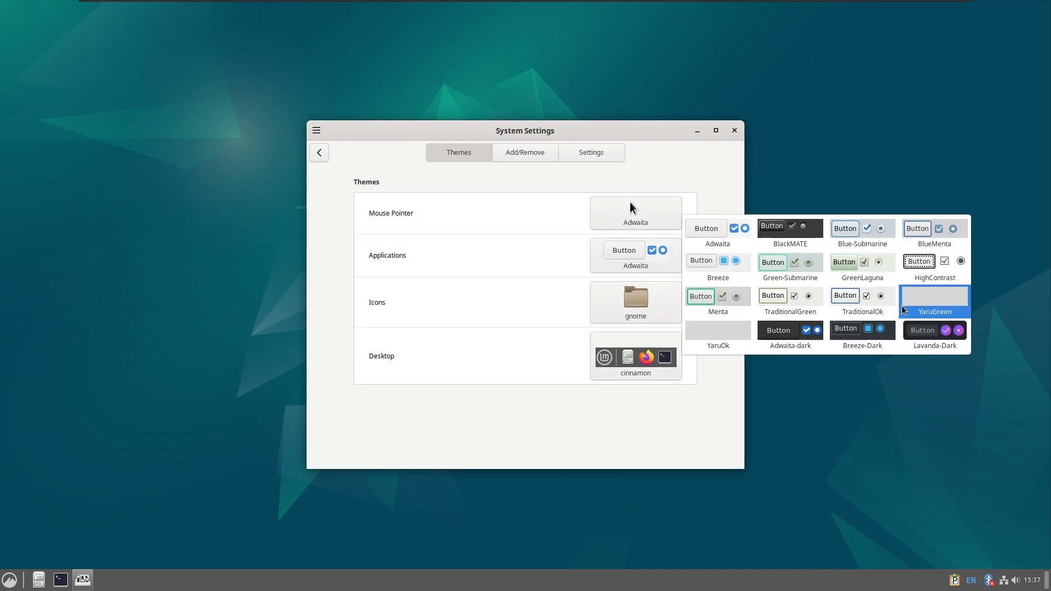
pyautogui.click(933, 329)
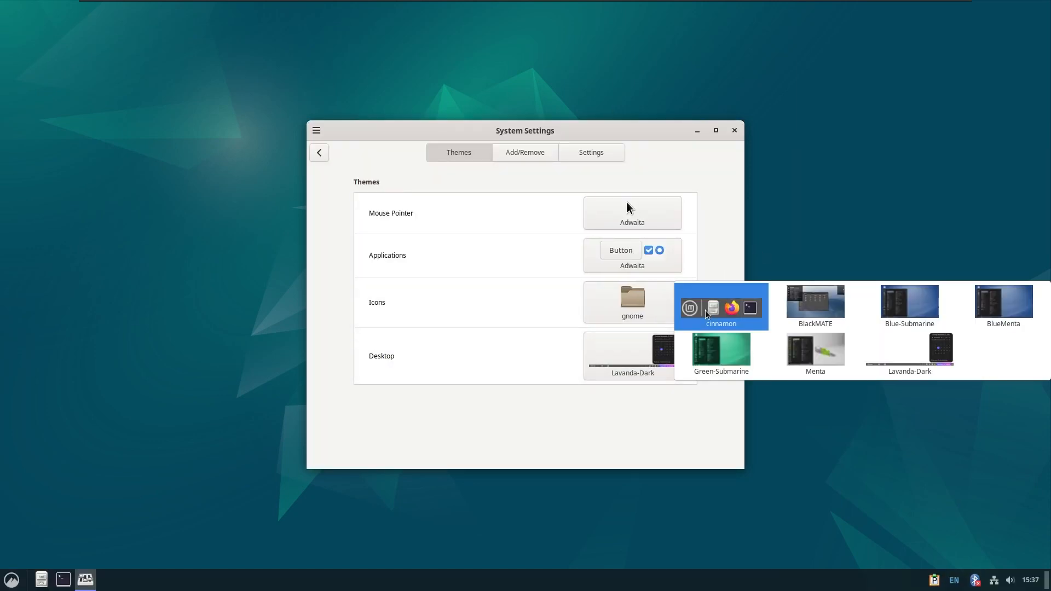
pyautogui.click(319, 152)
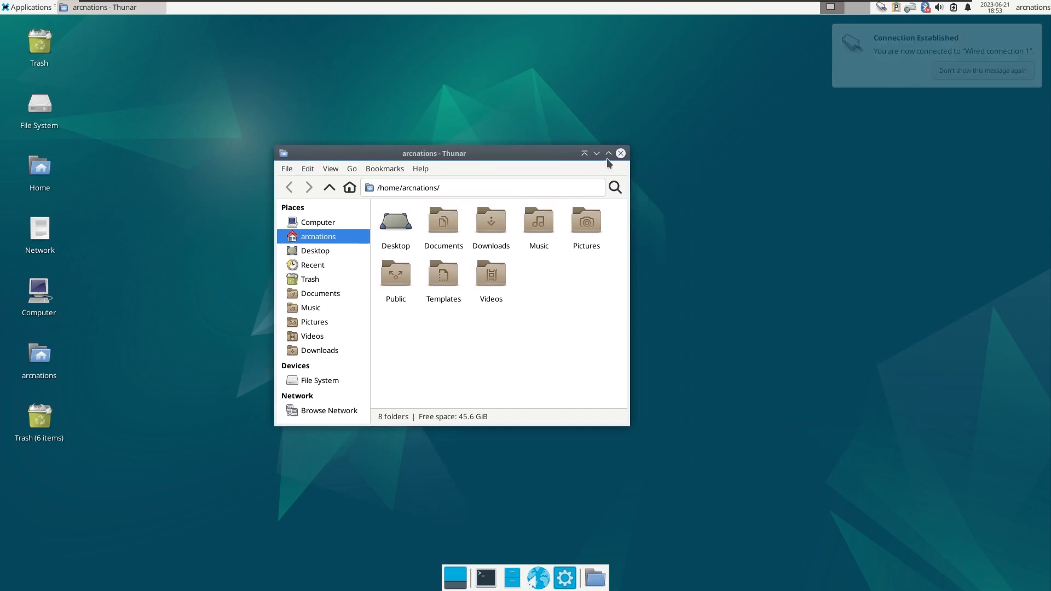
# Drag the Thunar window up and right, right-click the desktop, and open the Home icon
pyautogui.moveTo(433, 152); pyautogui.dragTo(556, 98)
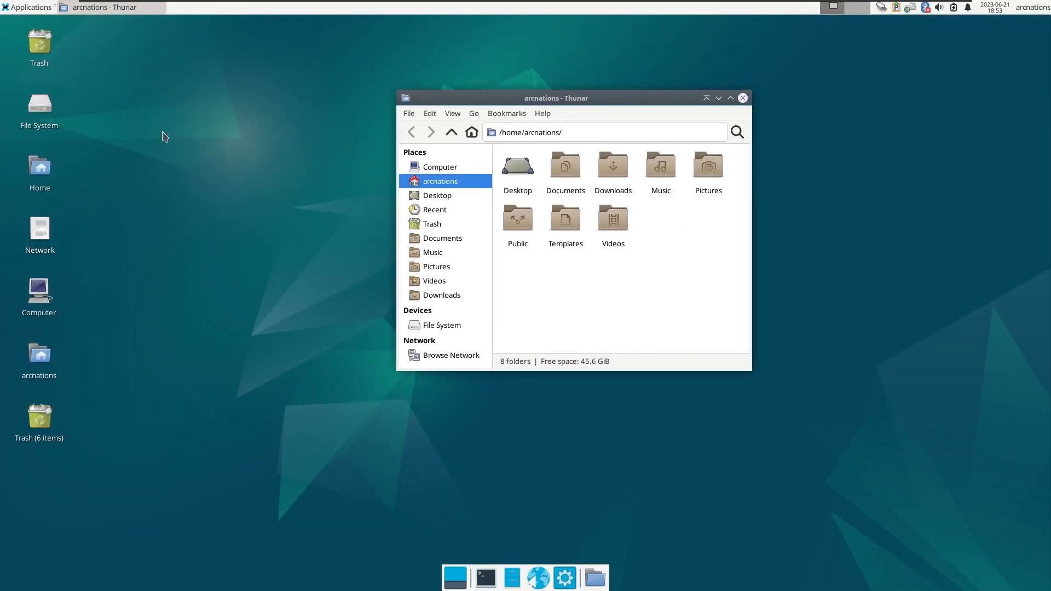
pyautogui.rightClick(165, 138)
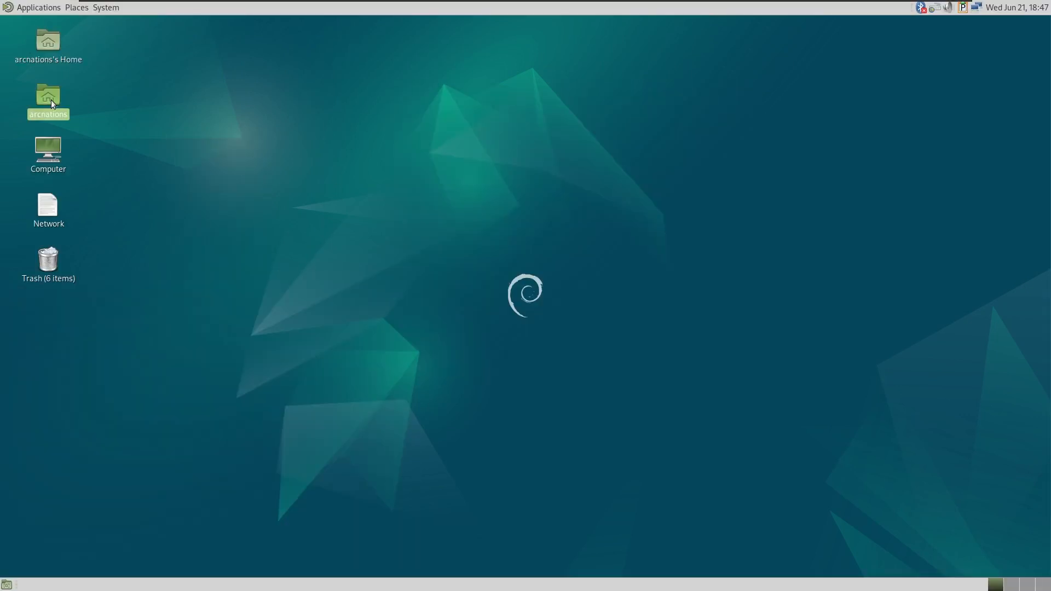
pyautogui.doubleClick(48, 95)
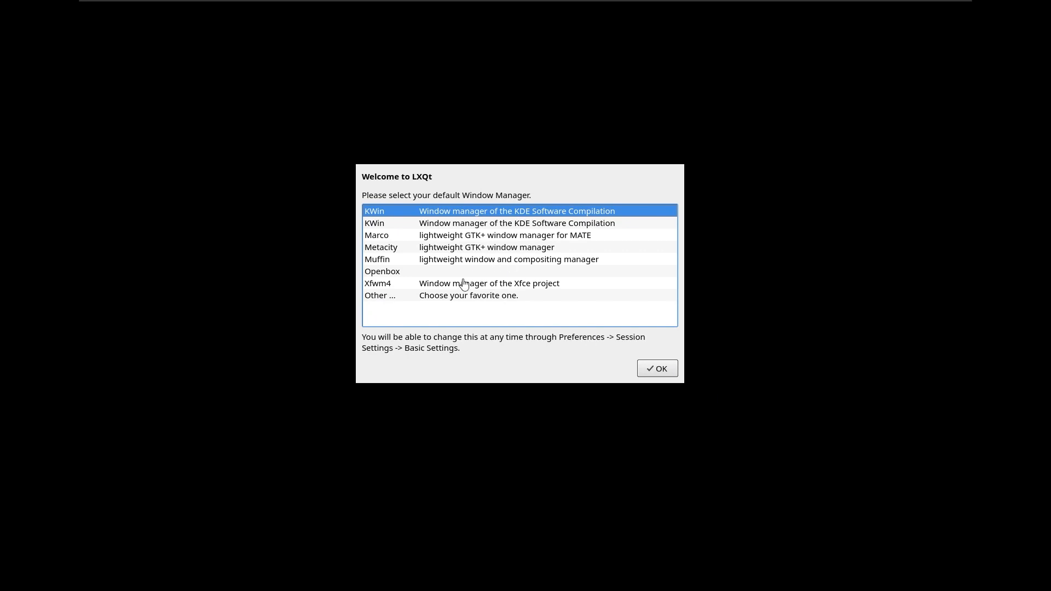
# Pick Xfwm4 as the default window manager in the Welcome to LXQt dialog
pyautogui.click(656, 368)
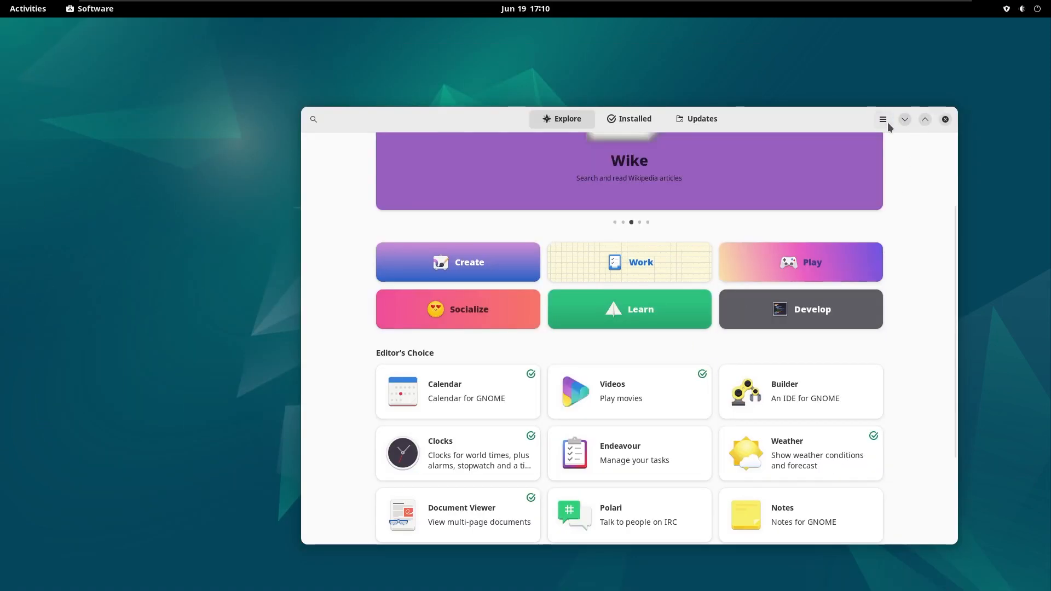
# Open the options menus of GNOME Software and Text Editor to find their versions
pyautogui.click(883, 118)
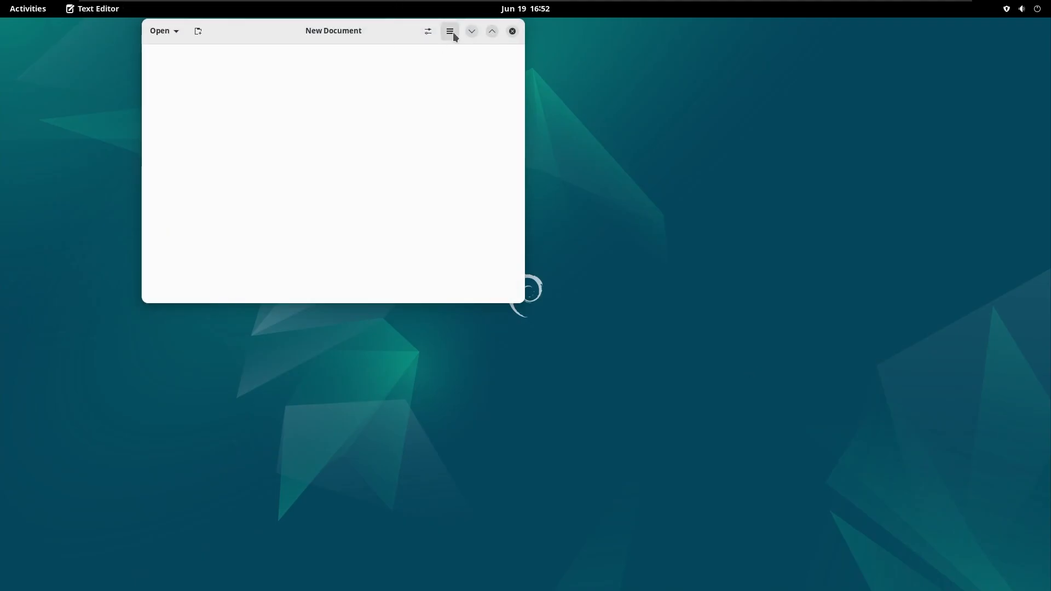
pyautogui.click(450, 31)
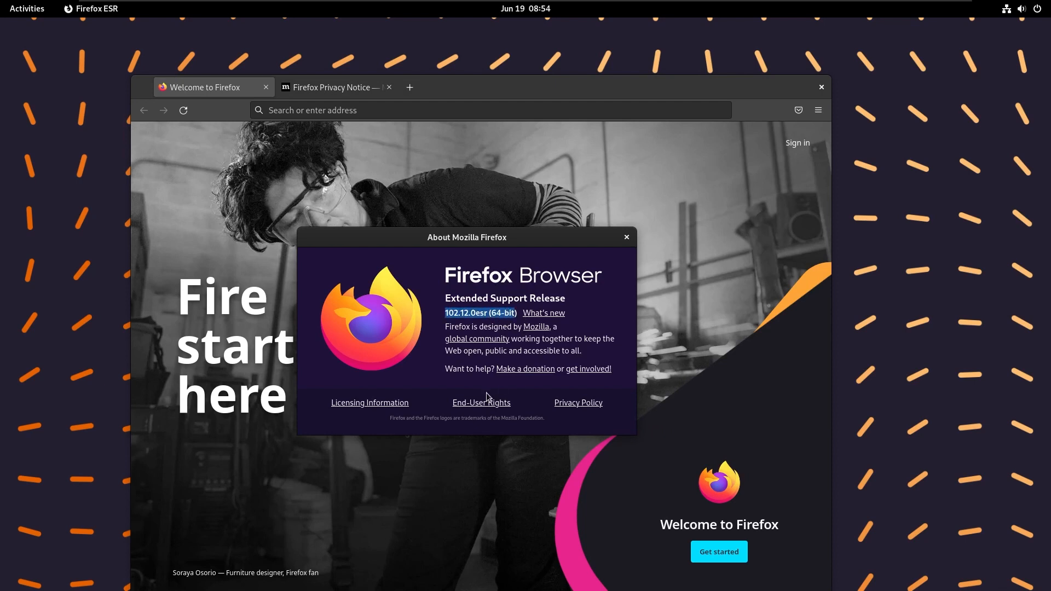
pyautogui.moveTo(538, 315)
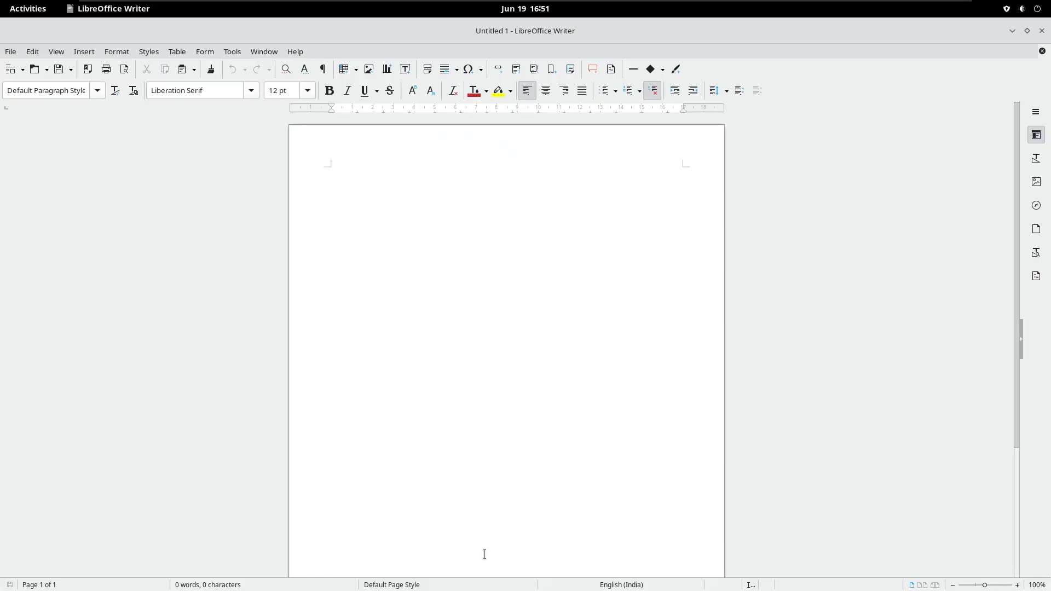
# Open Help > About LibreOffice to show version 7.4.5.1 Community
pyautogui.click(294, 52)
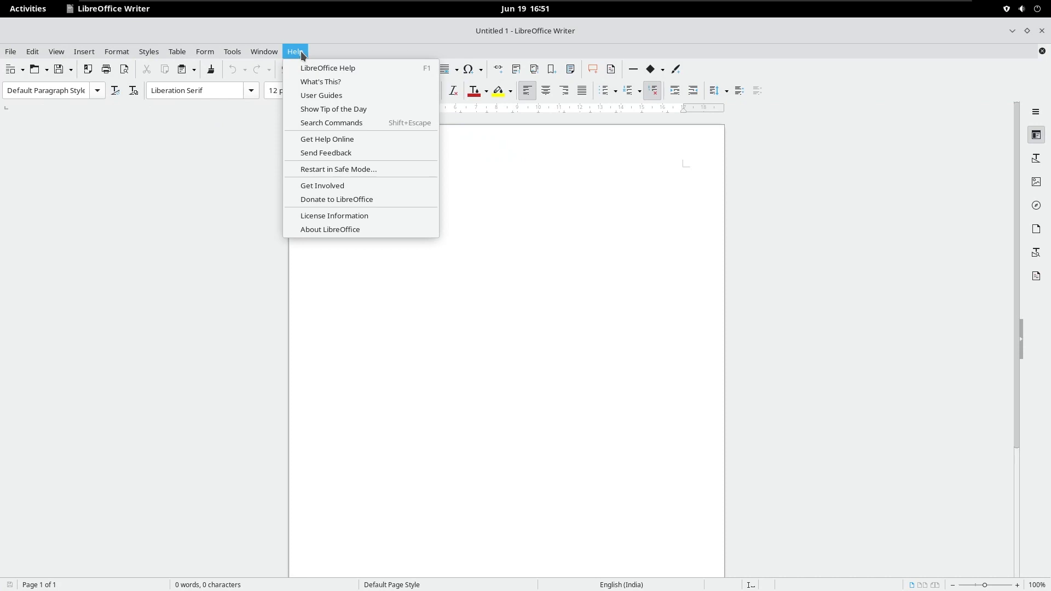
pyautogui.click(329, 230)
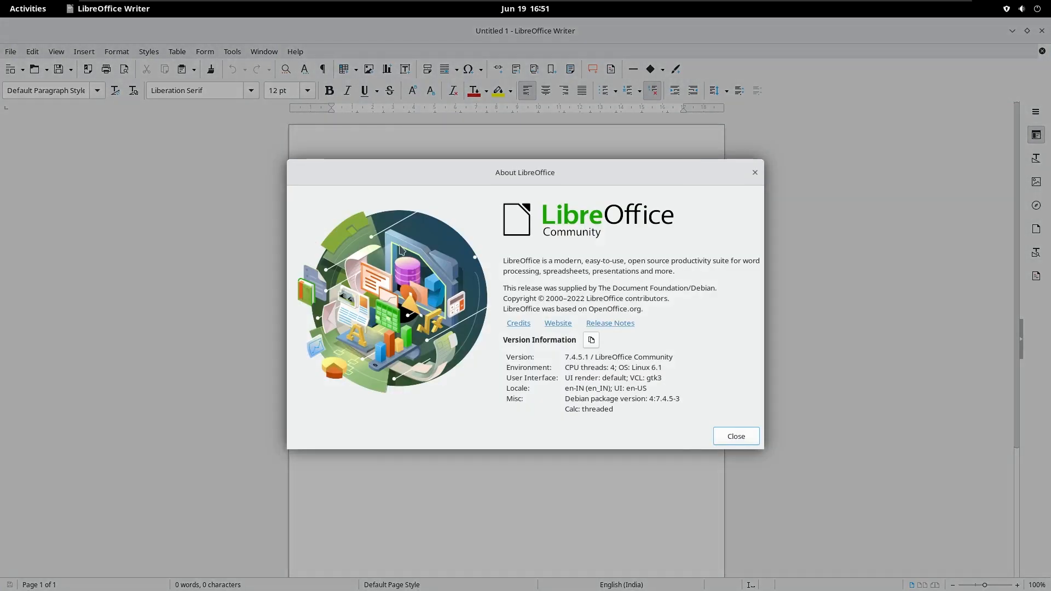
pyautogui.moveTo(551, 282)
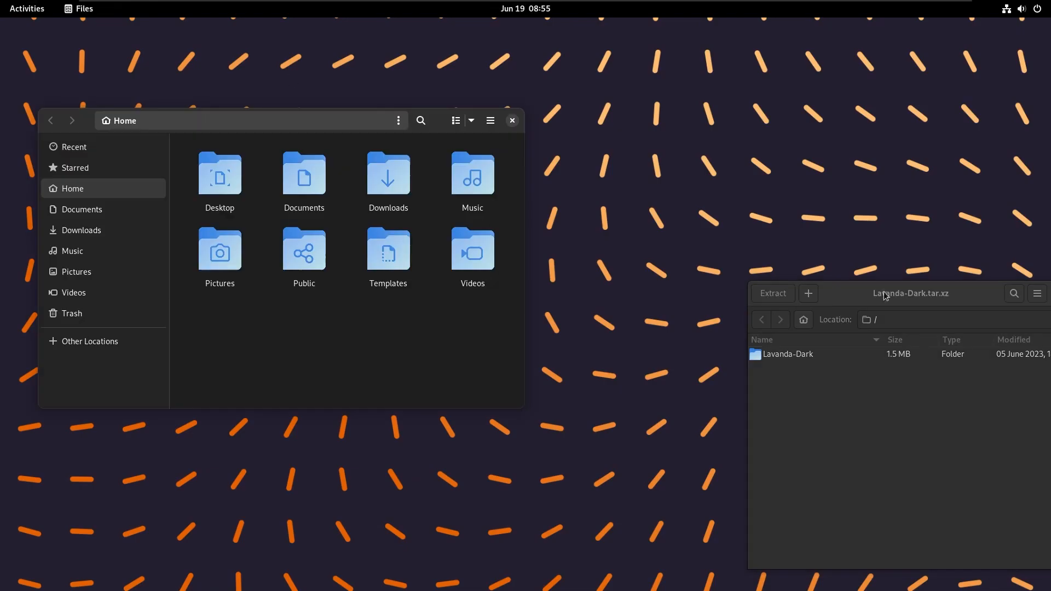
# Focus the Lavanda-Dark Archive Manager window, then work in Files toward Home/.config
pyautogui.click(771, 294)
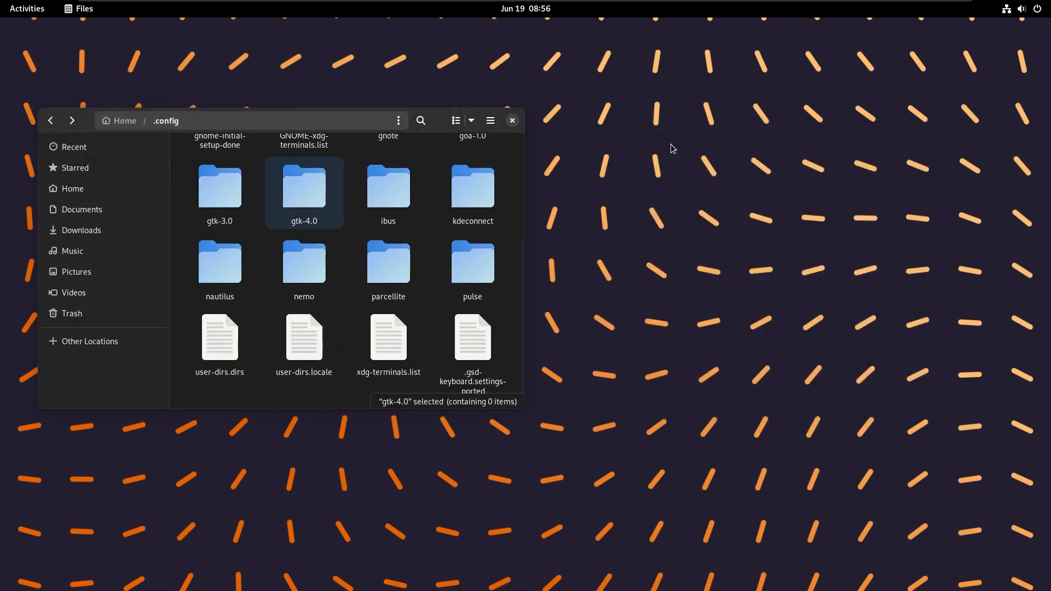
pyautogui.click(512, 120)
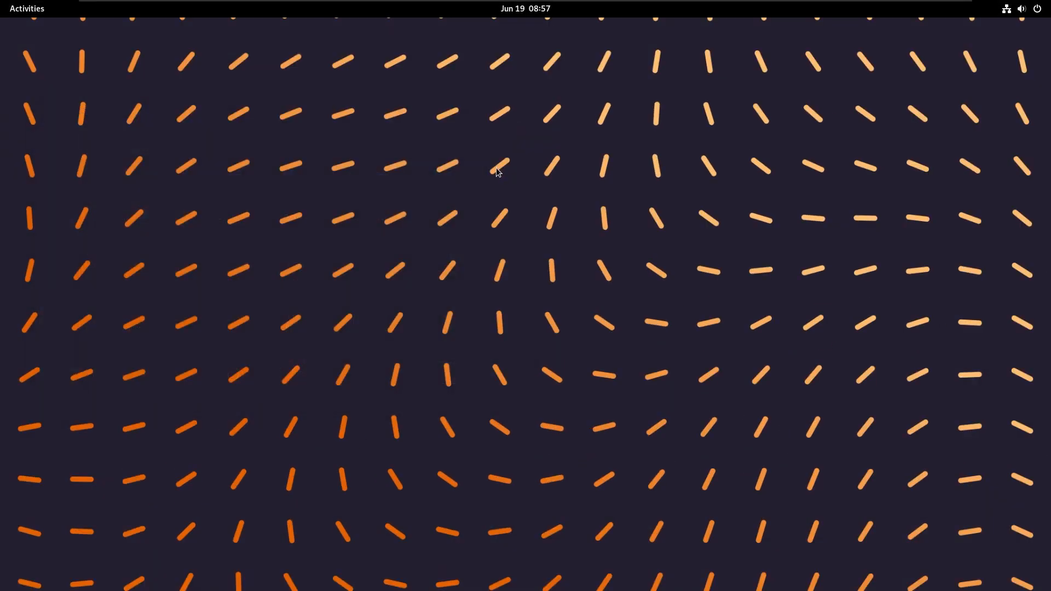